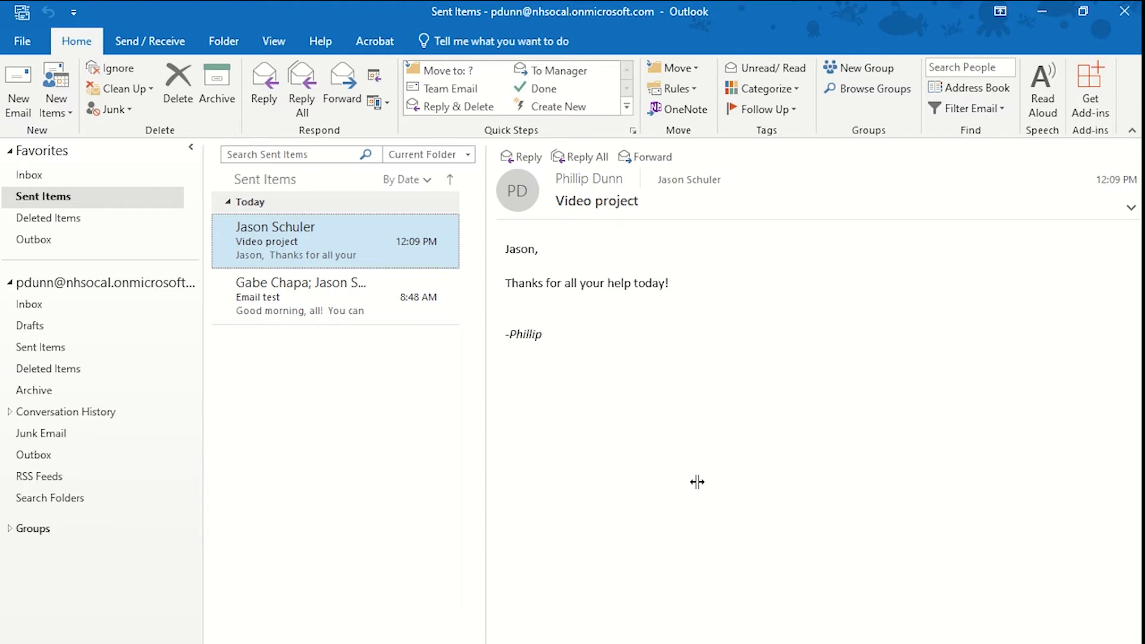
Switch to the Inbox and dismiss the Meet Focused Inbox tip
{"action": "left_click", "coordinate": [28, 174]}
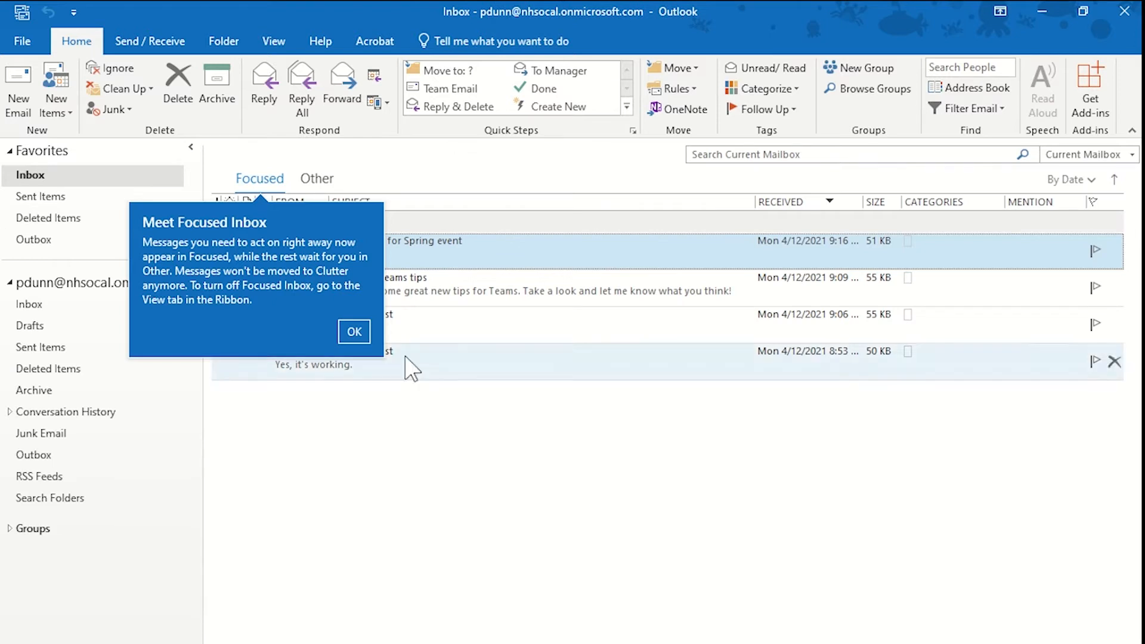
{"action": "left_click", "coordinate": [354, 332]}
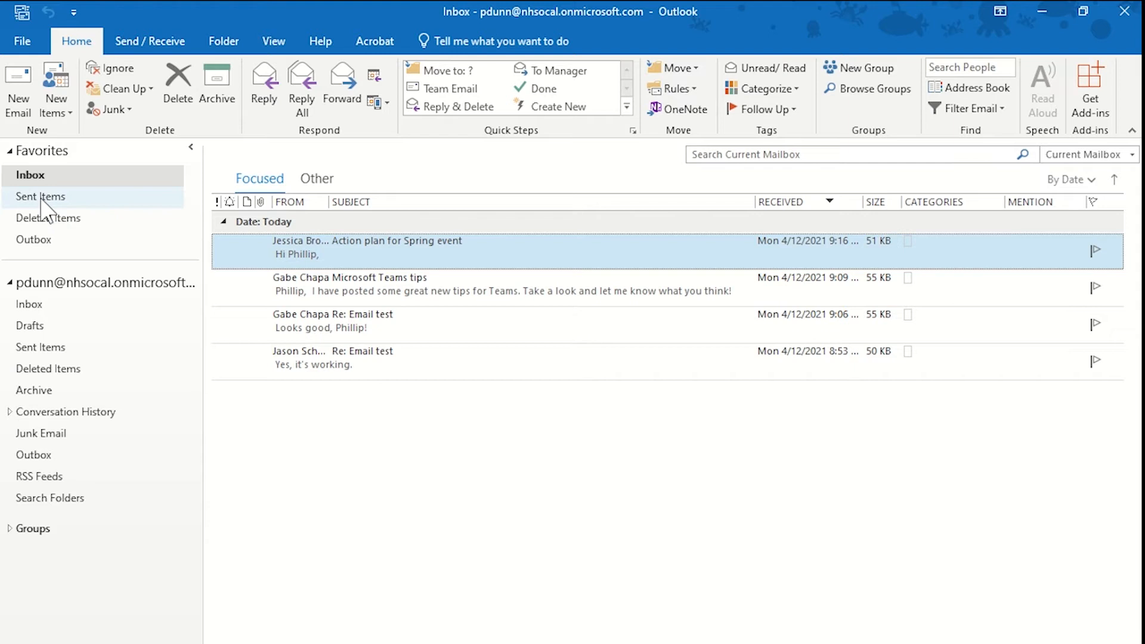
{"action": "left_click", "coordinate": [41, 196]}
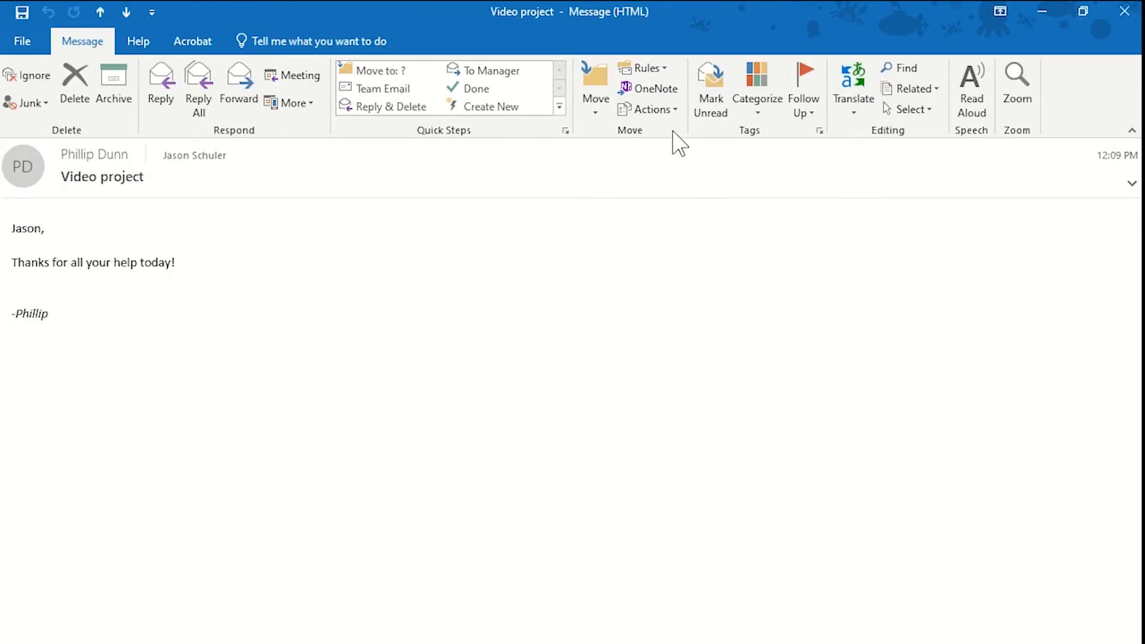
{"action": "left_click", "coordinate": [649, 110]}
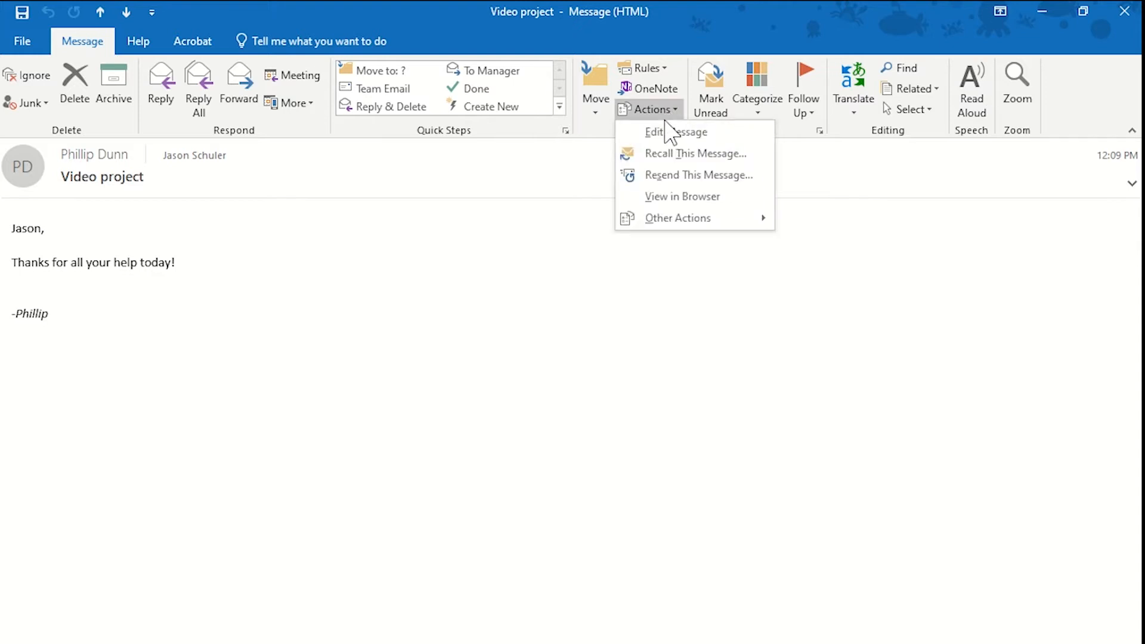
{"action": "left_click", "coordinate": [696, 154]}
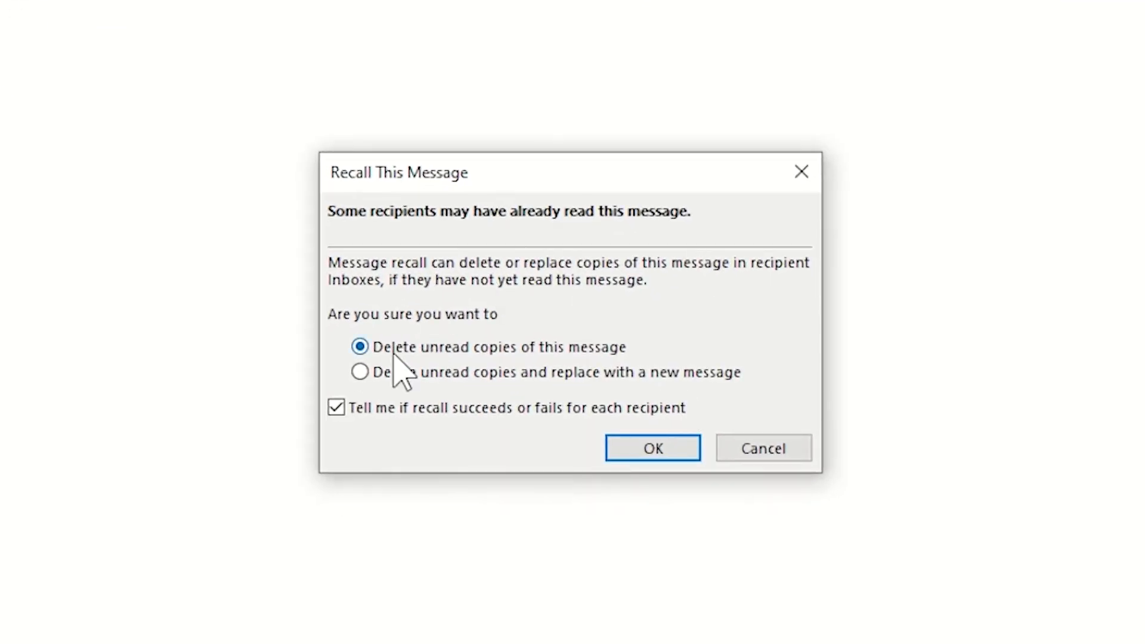
{"action": "left_click", "coordinate": [652, 447]}
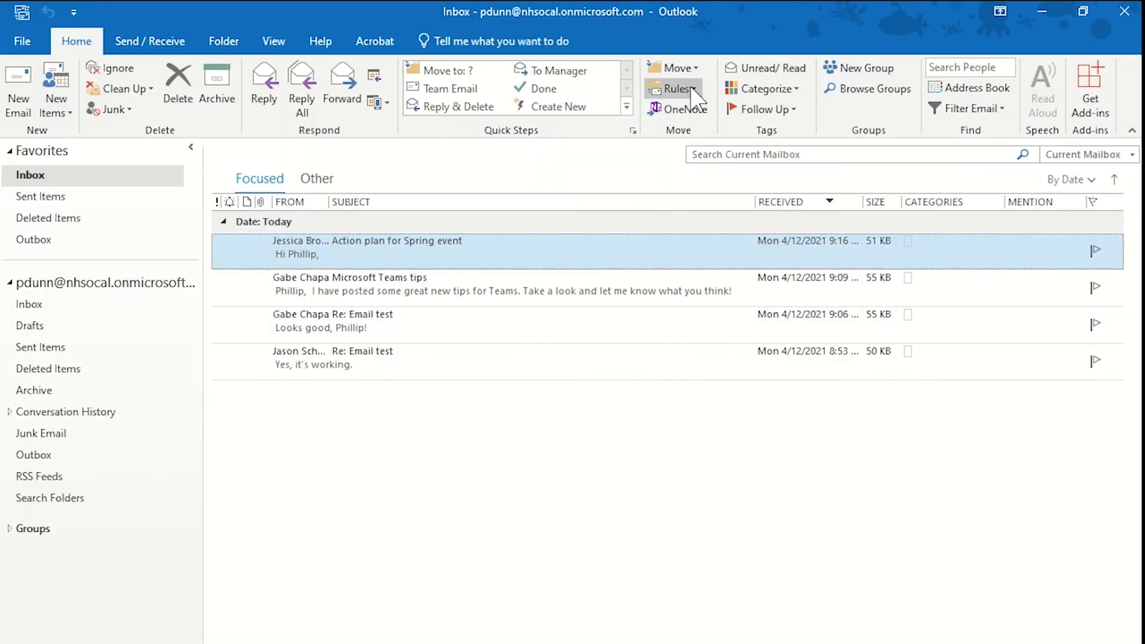
Bring up Manage Rules & Alerts from the Home ribbon's Rules menu
{"action": "left_click", "coordinate": [675, 88]}
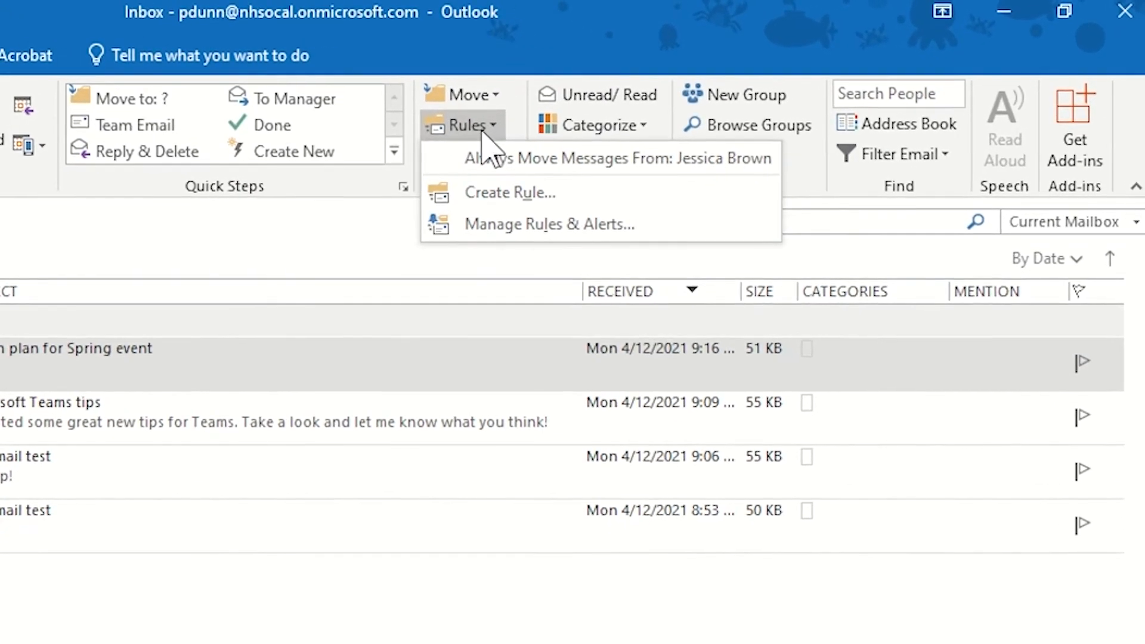
{"action": "mouse_move", "coordinate": [509, 195]}
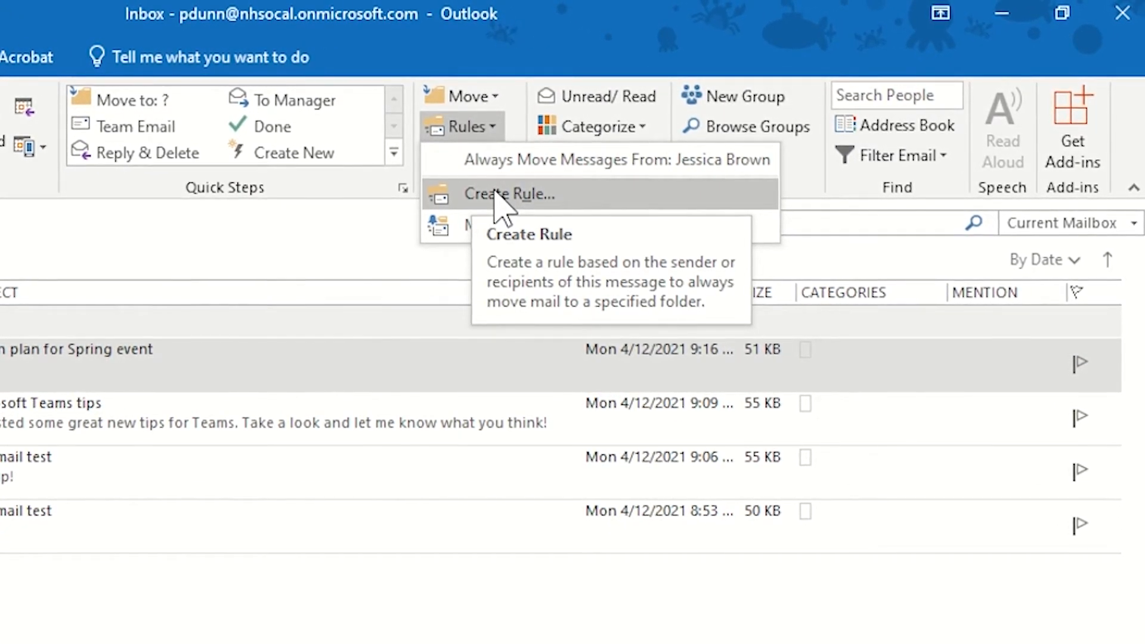
{"action": "mouse_move", "coordinate": [461, 234]}
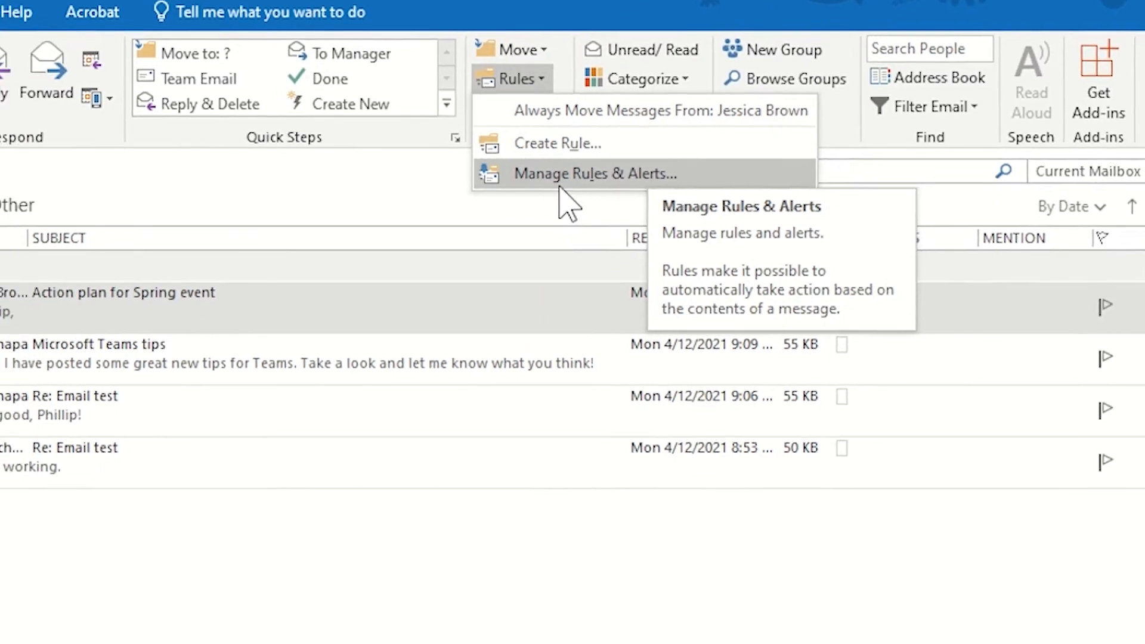
{"action": "left_click", "coordinate": [594, 173]}
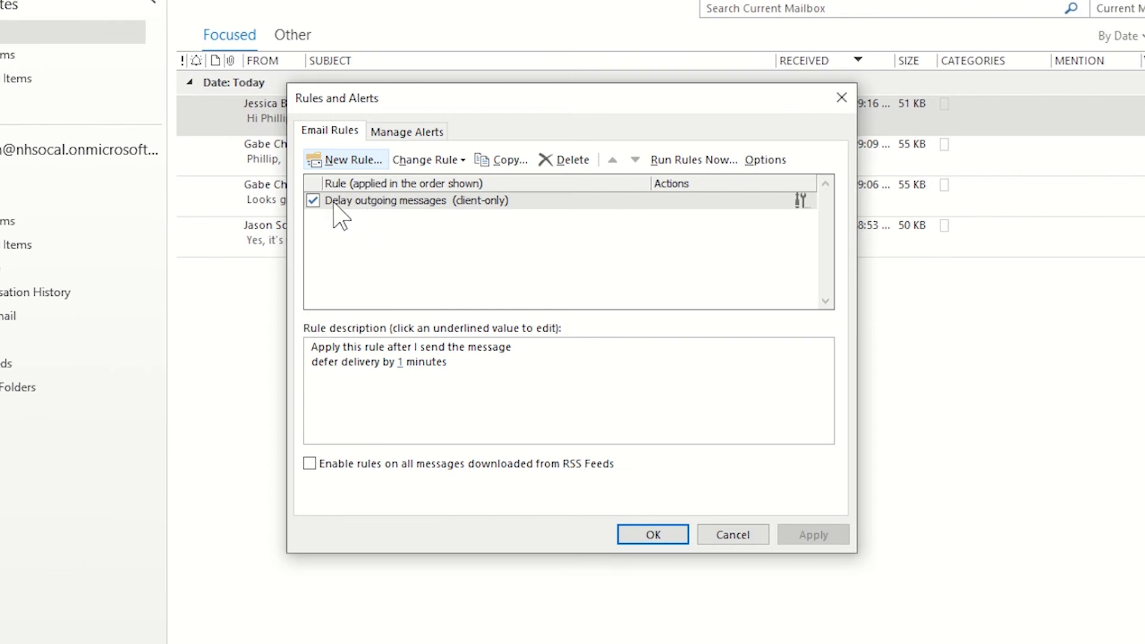
Start a new rule on messages I send, with no conditions, confirmed for every sent message
{"action": "left_click", "coordinate": [347, 159]}
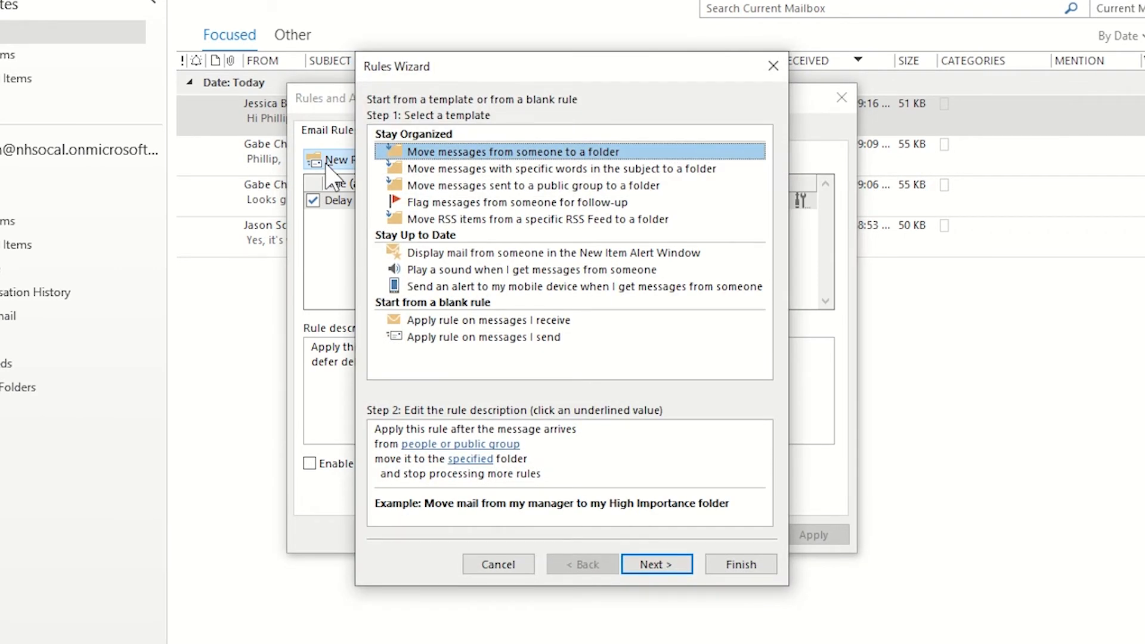
{"action": "mouse_move", "coordinate": [500, 349]}
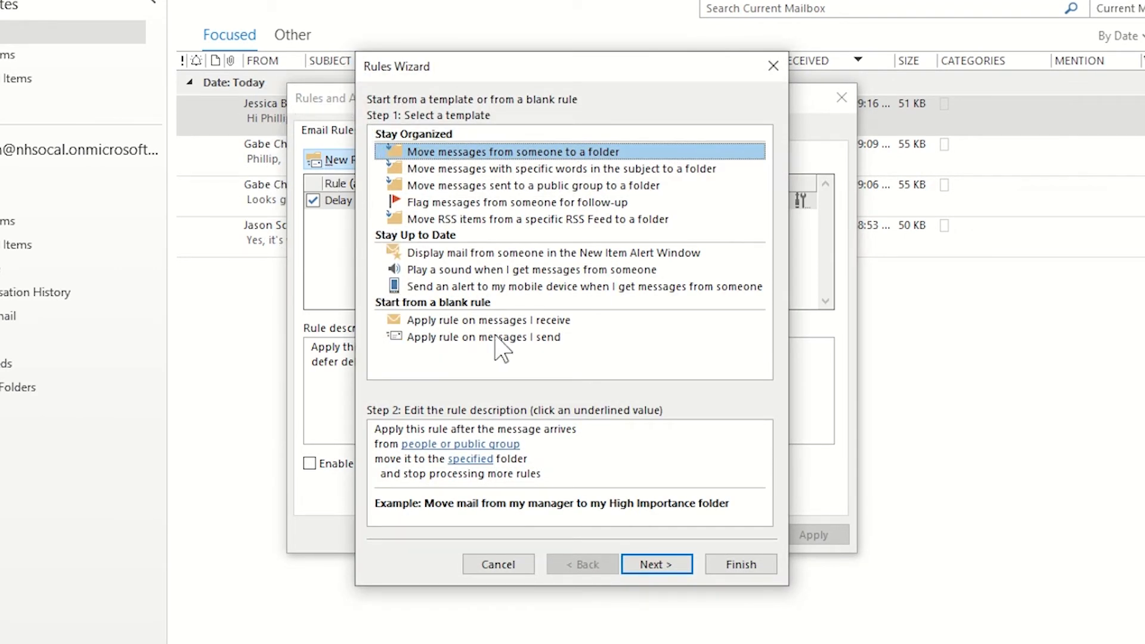
{"action": "left_click", "coordinate": [484, 337]}
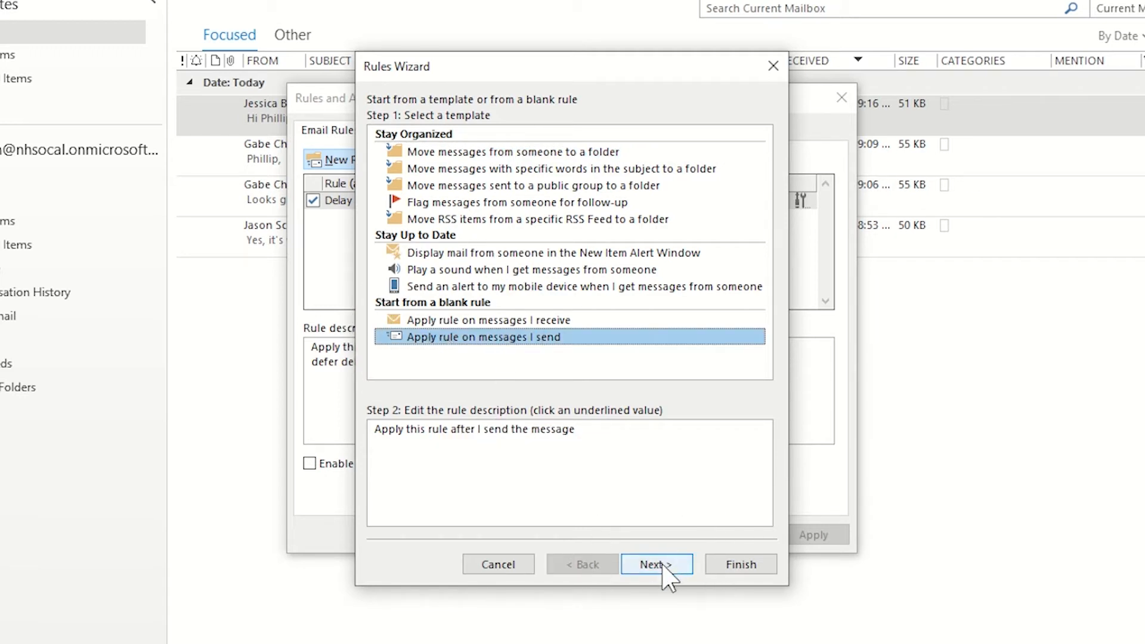
{"action": "left_click", "coordinate": [656, 565]}
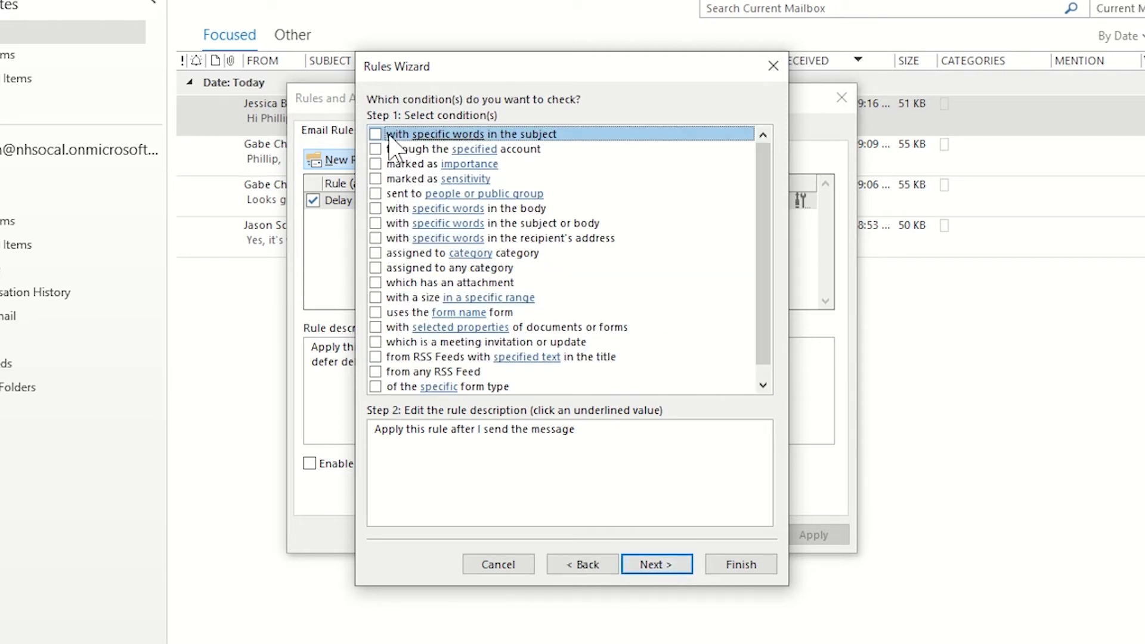
{"action": "mouse_move", "coordinate": [395, 252]}
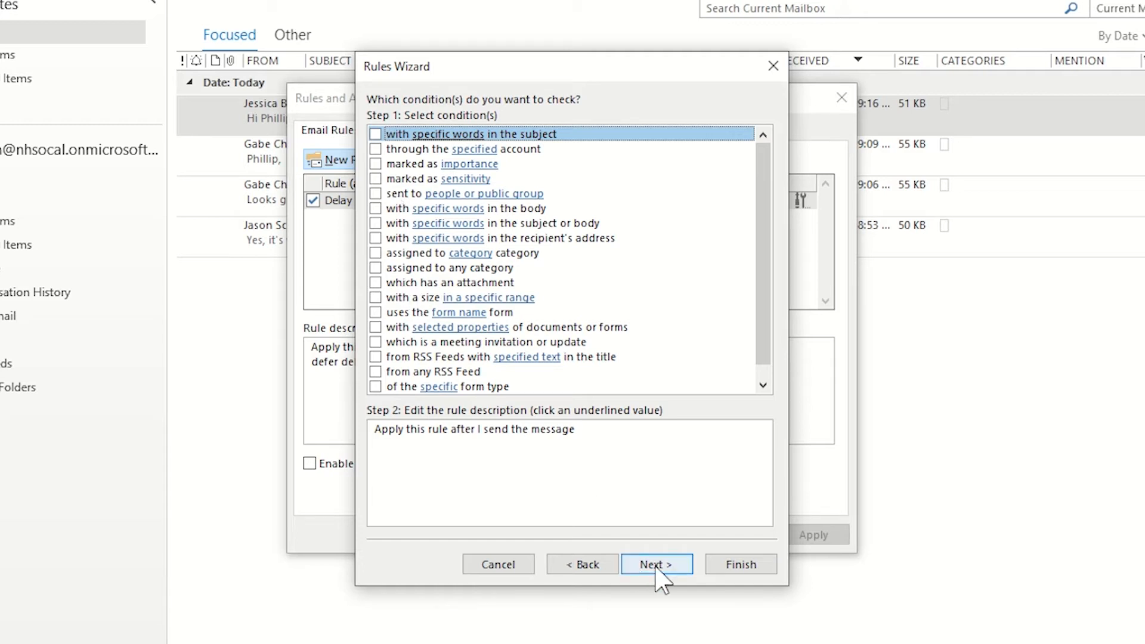
{"action": "left_click", "coordinate": [655, 564]}
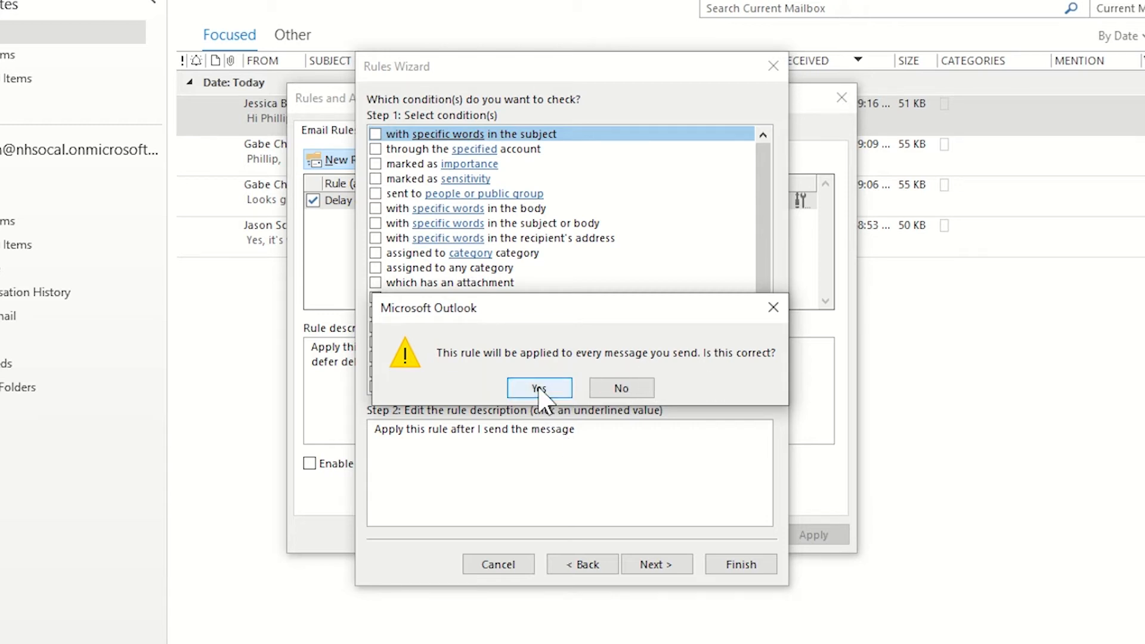
{"action": "left_click", "coordinate": [539, 388]}
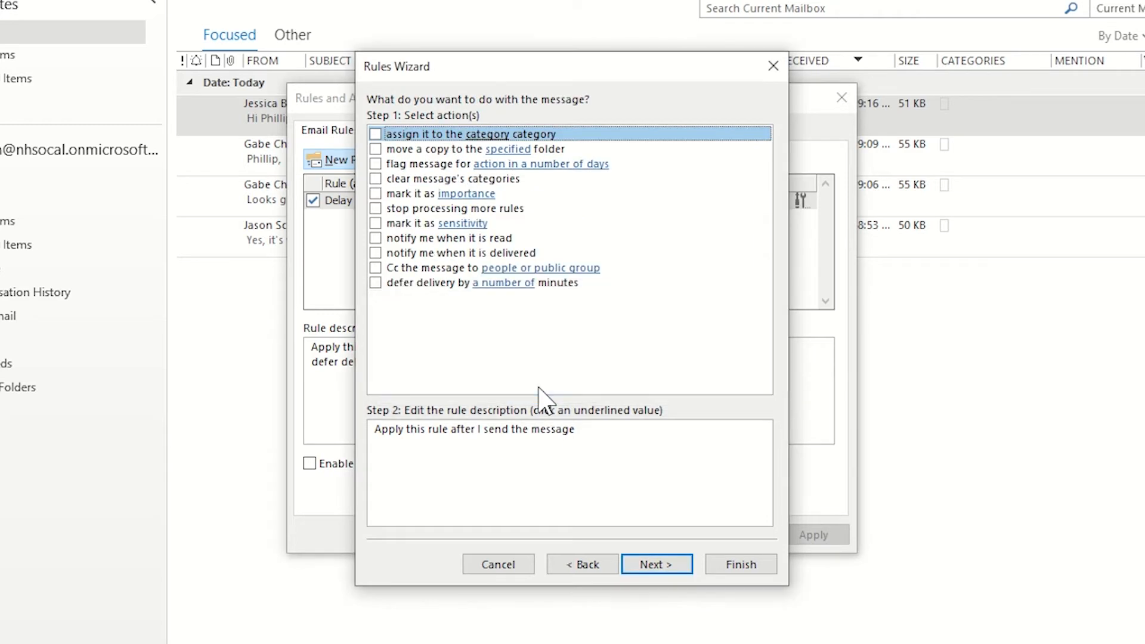
{"action": "mouse_move", "coordinate": [402, 230]}
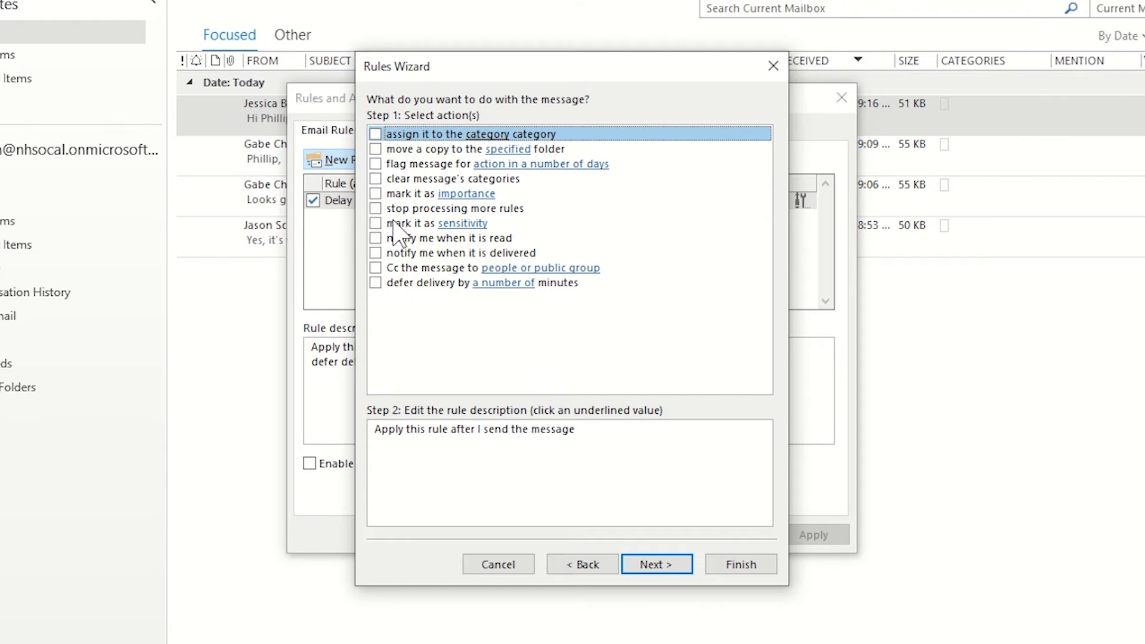
Make the rule defer delivery by 1 minute and continue to exceptions
{"action": "left_click", "coordinate": [376, 284]}
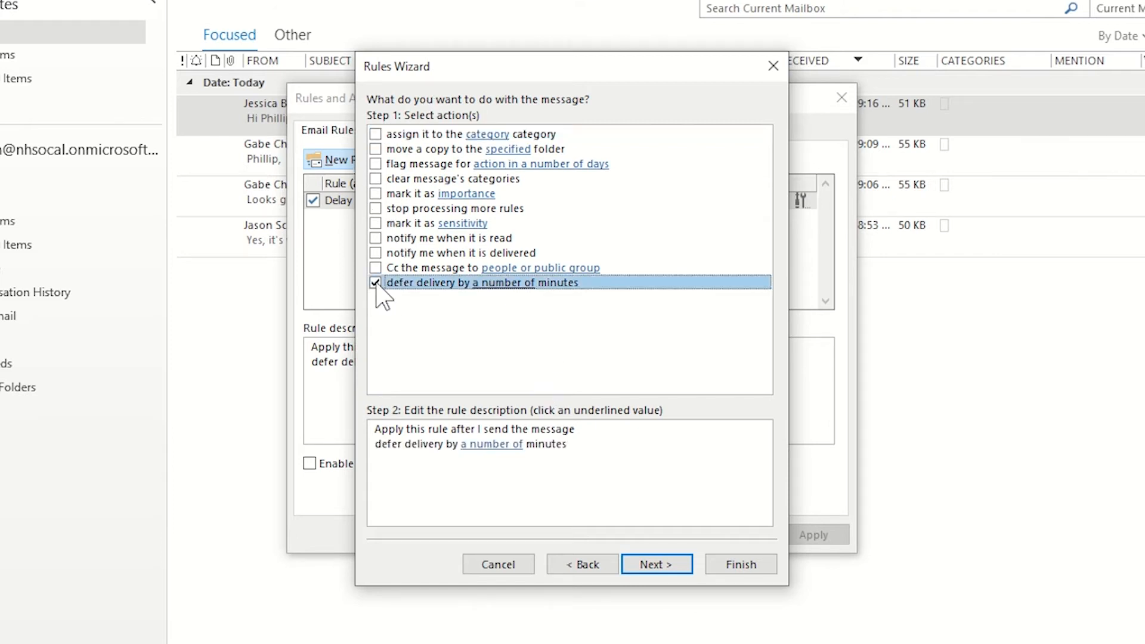
{"action": "mouse_move", "coordinate": [500, 303]}
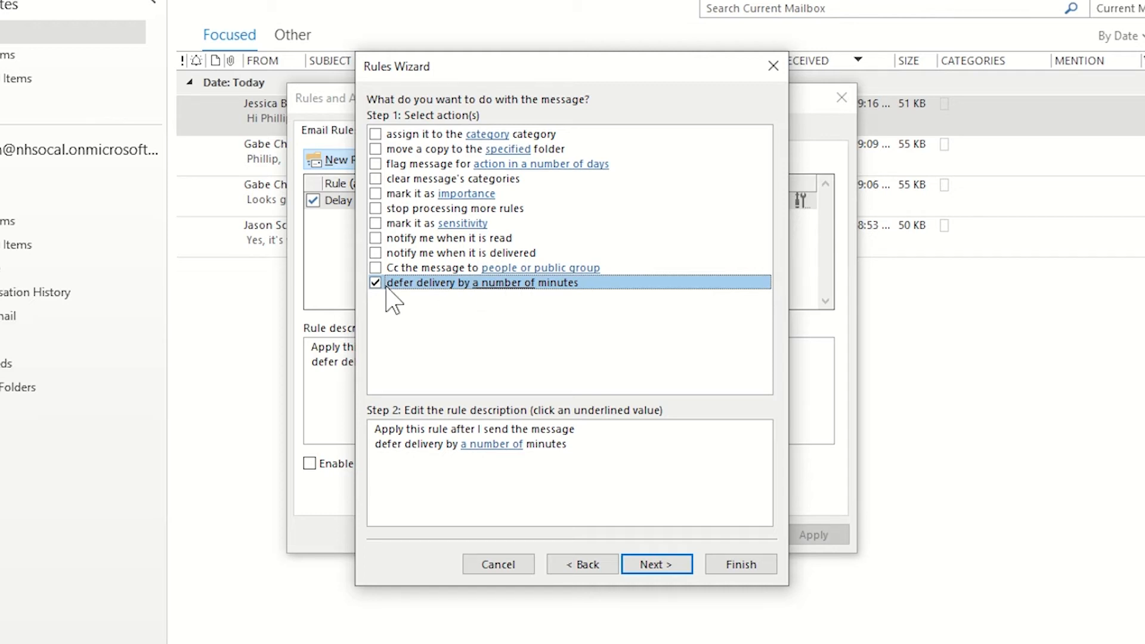
{"action": "mouse_move", "coordinate": [557, 389]}
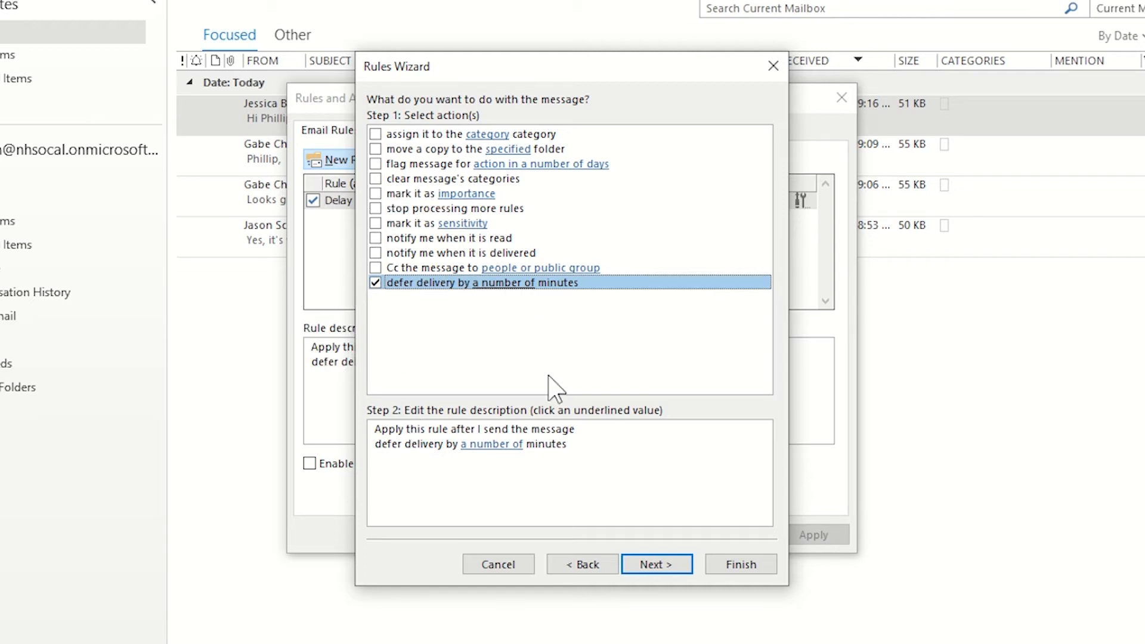
{"action": "mouse_move", "coordinate": [467, 468]}
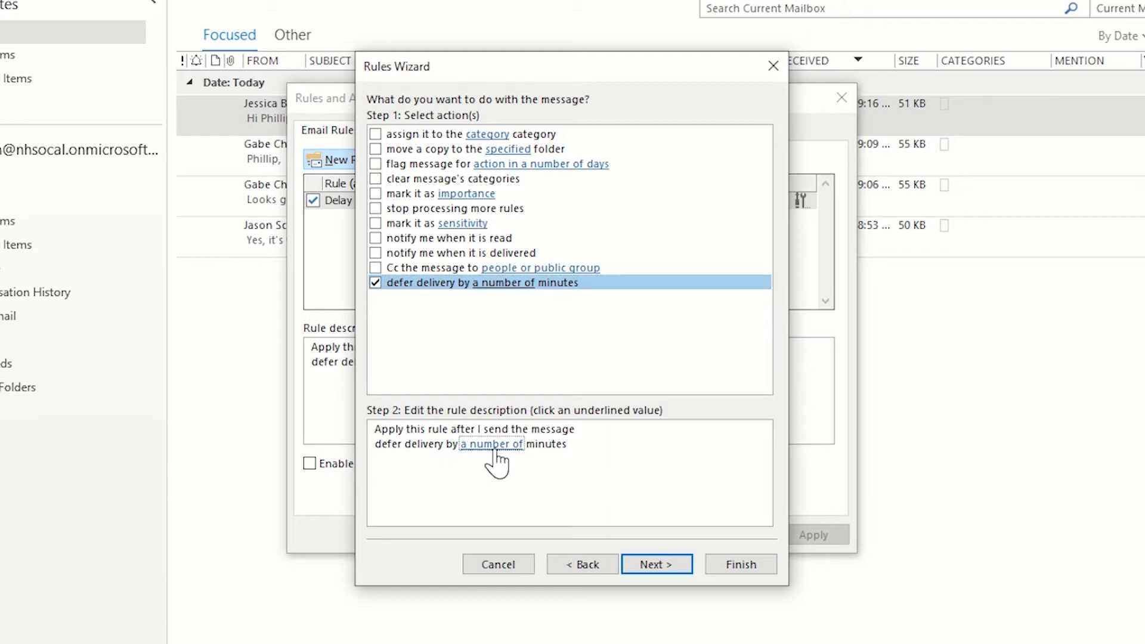
{"action": "left_click", "coordinate": [493, 443]}
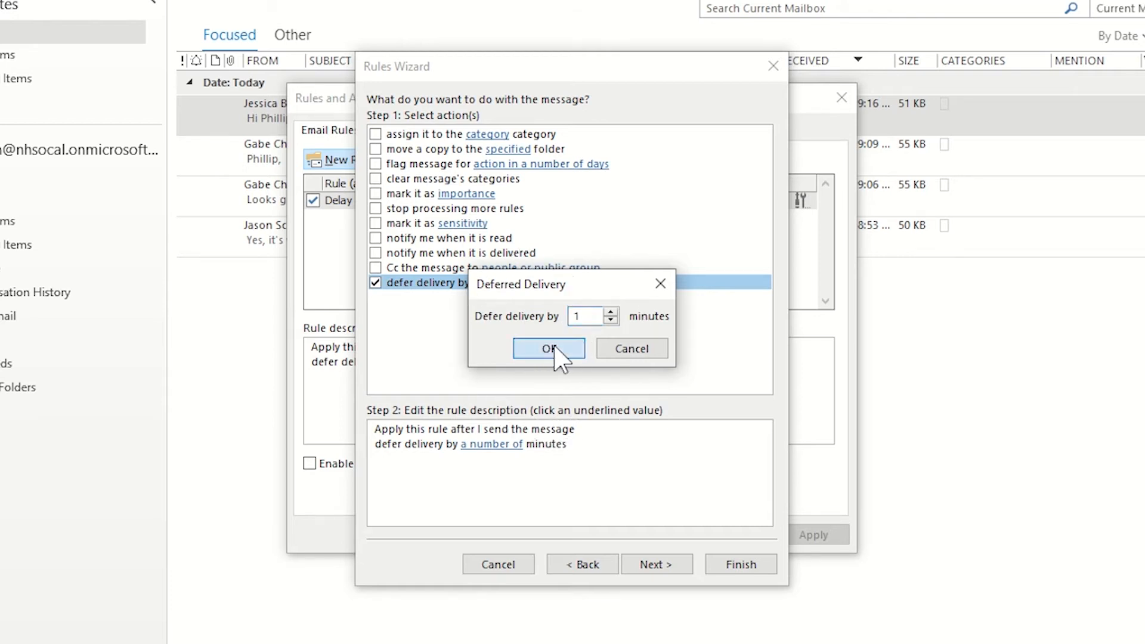
{"action": "left_click", "coordinate": [547, 349]}
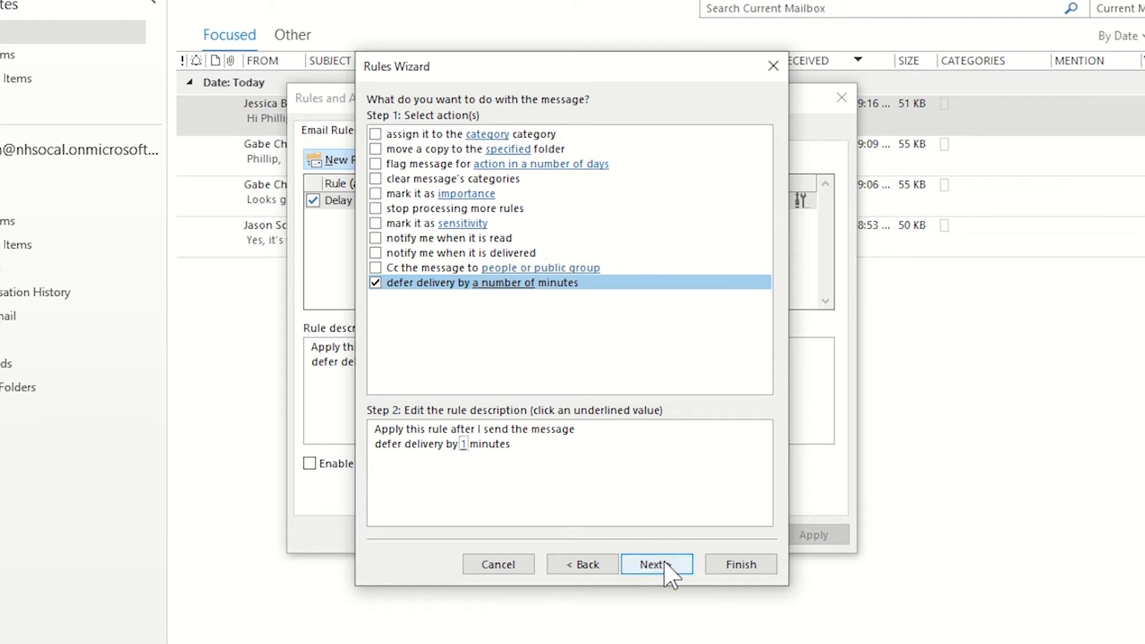
{"action": "left_click", "coordinate": [655, 565]}
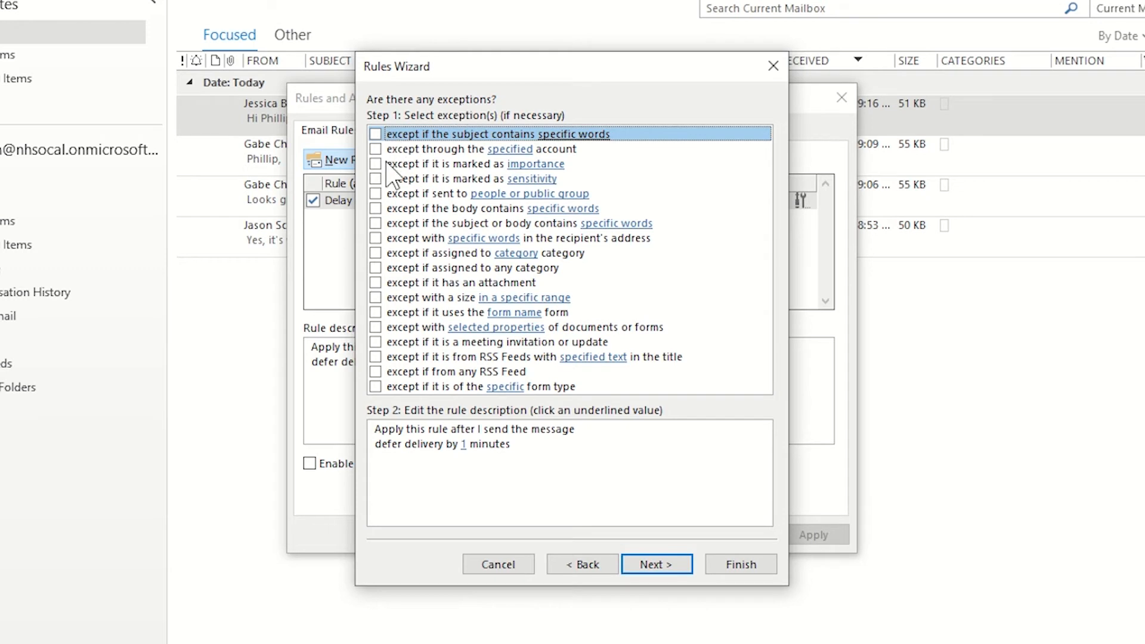
{"action": "mouse_move", "coordinate": [388, 230]}
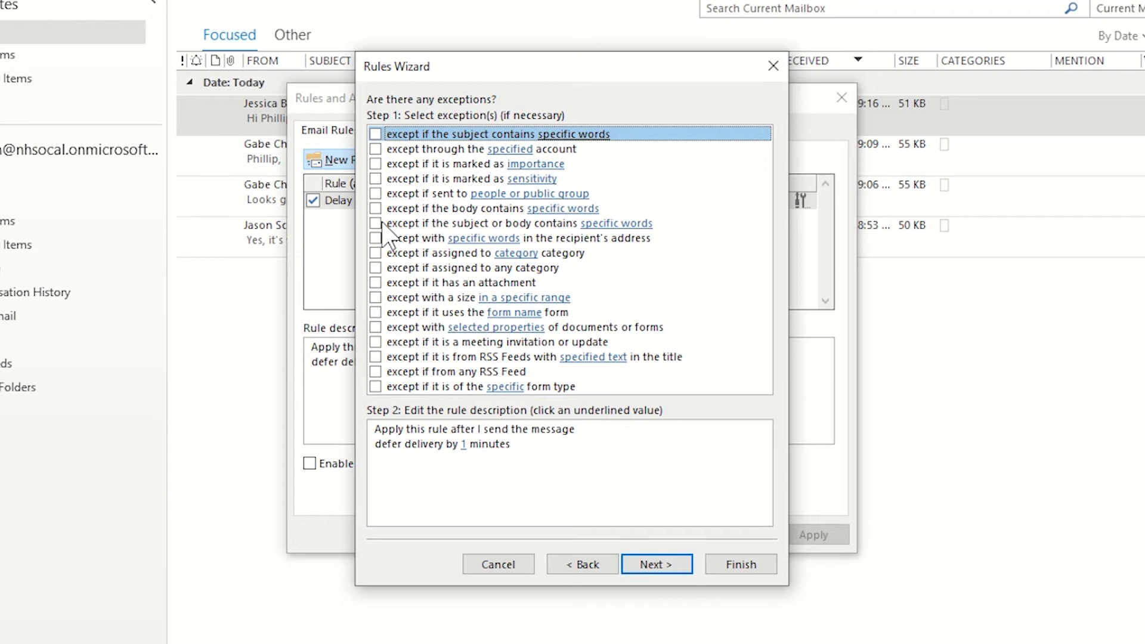
{"action": "mouse_move", "coordinate": [389, 216]}
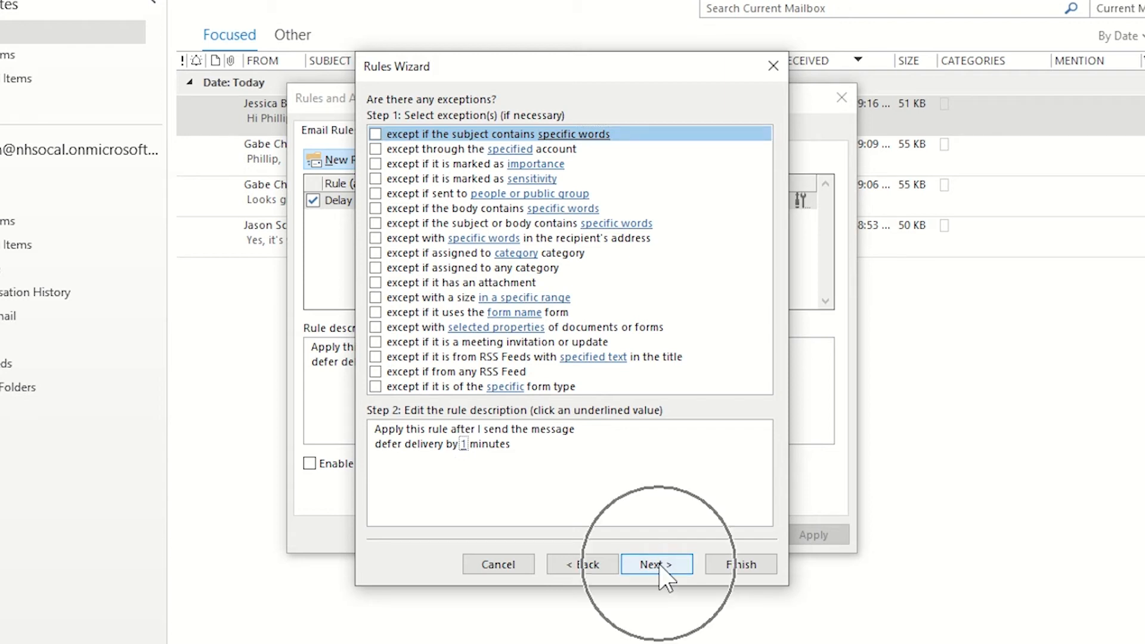
Continue past the exceptions step with none chosen
{"action": "left_click", "coordinate": [655, 564]}
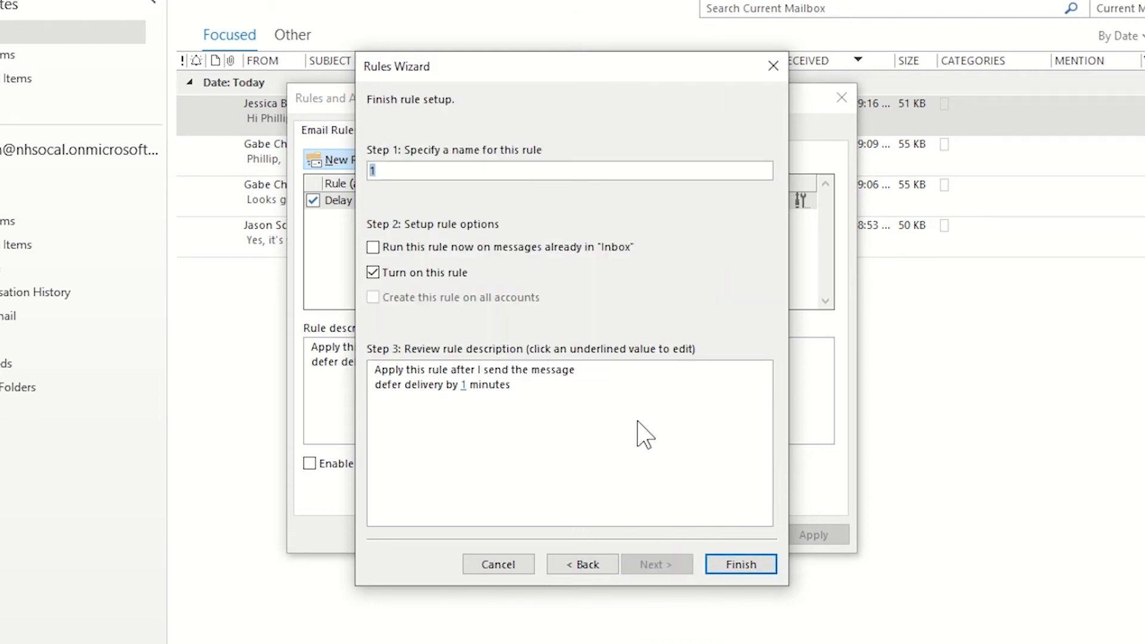
Name the rule 'Delay outgoing email', finish it and accept the client-only warning
{"action": "type", "text": "Delay outgoing"}
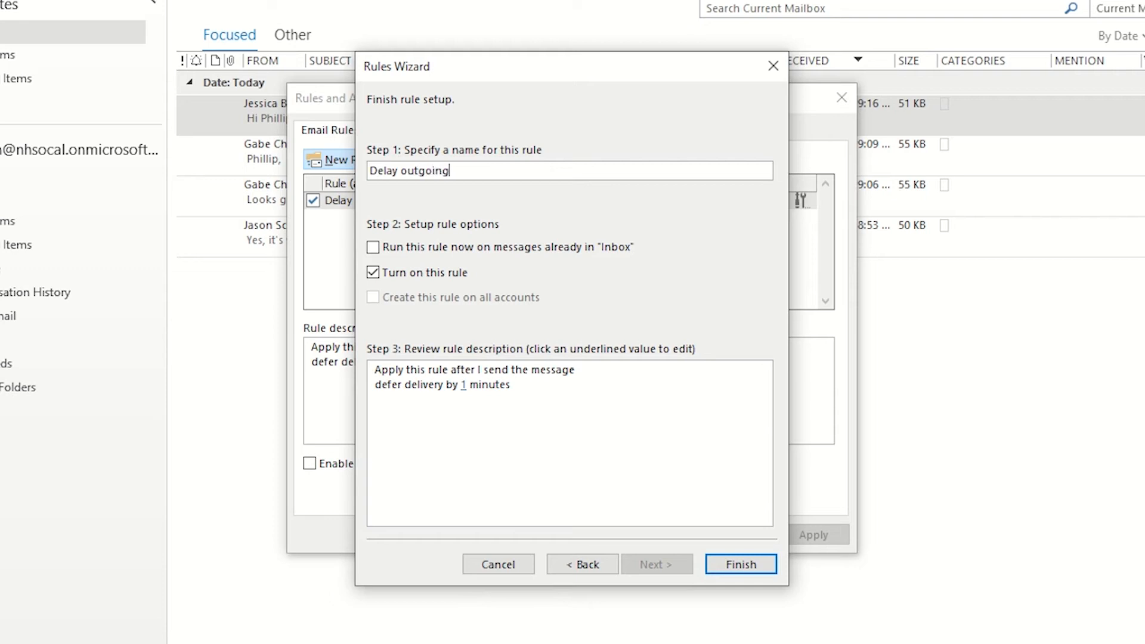
{"action": "type", "text": "email"}
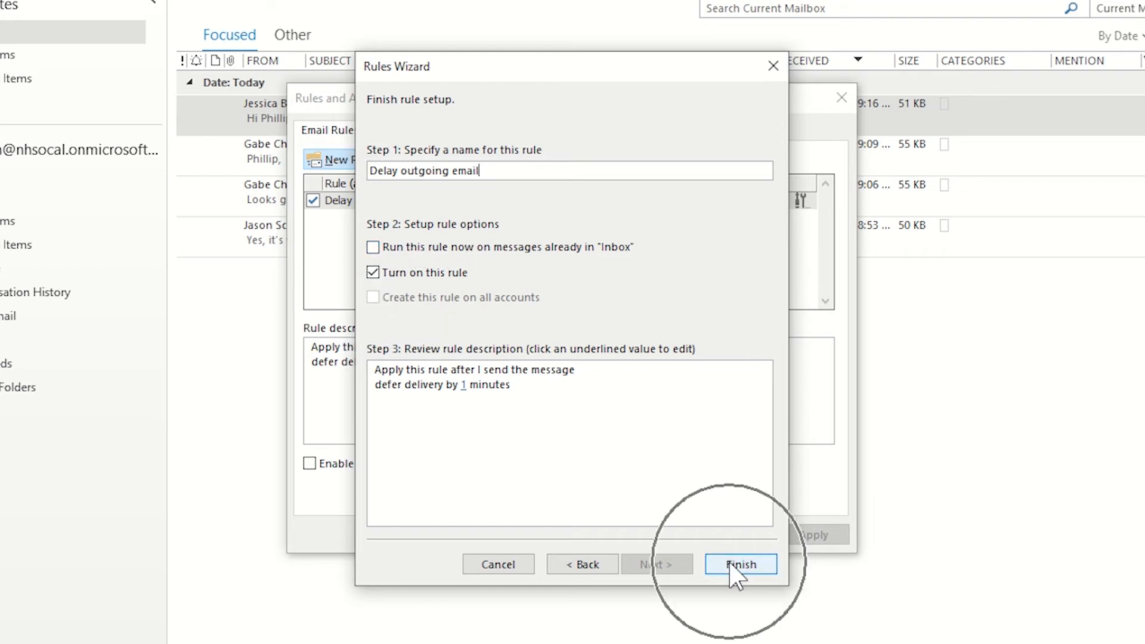
{"action": "left_click", "coordinate": [740, 563]}
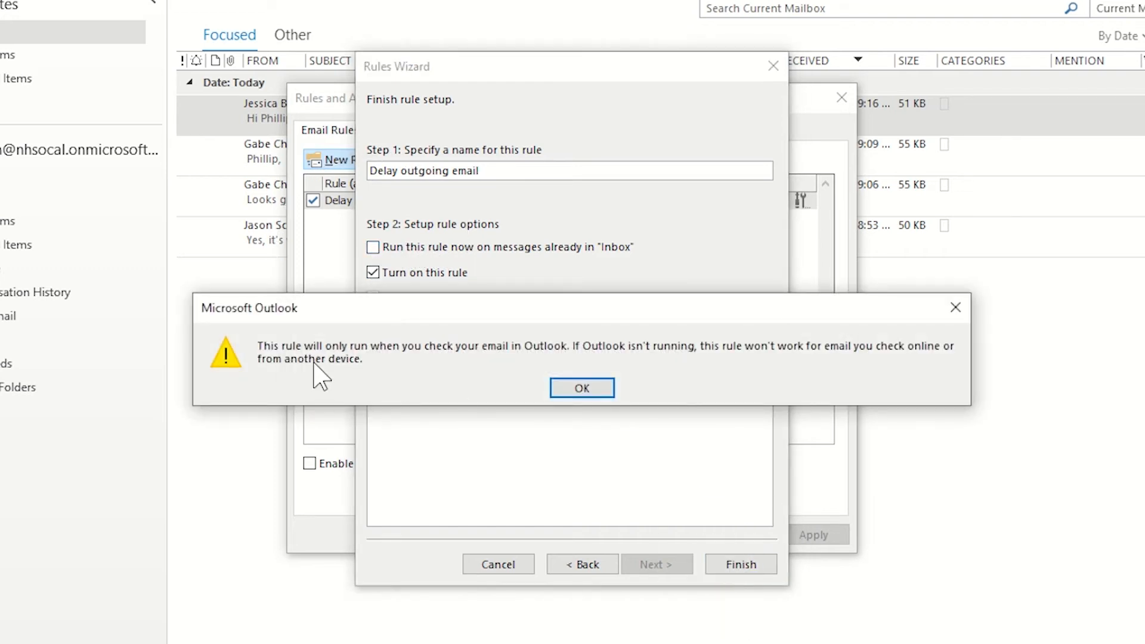
{"action": "mouse_move", "coordinate": [497, 371]}
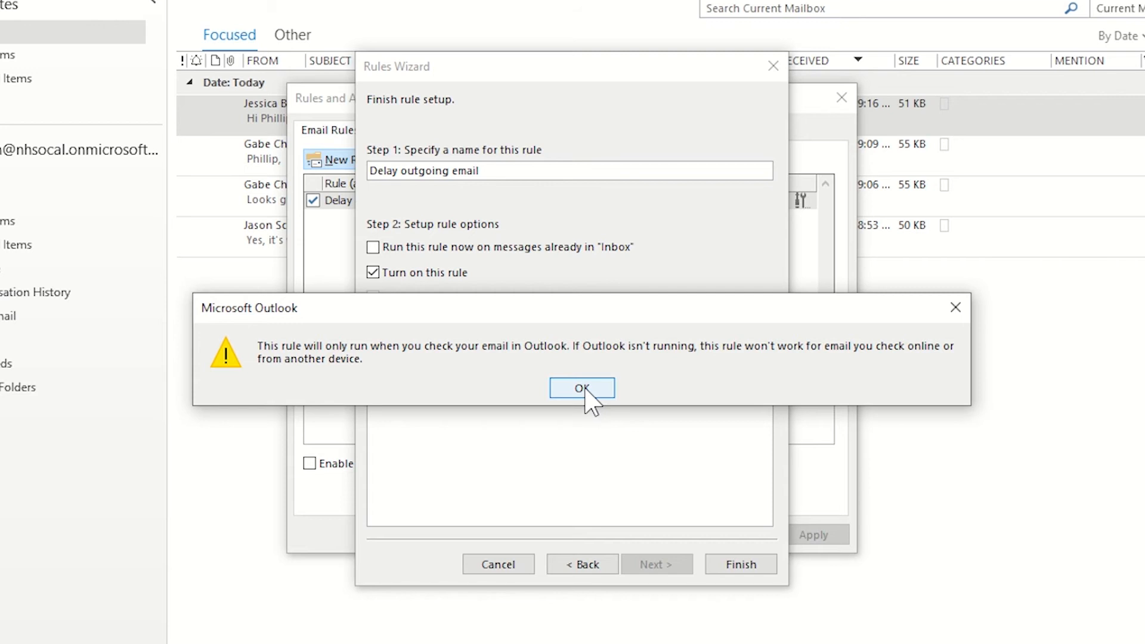
{"action": "left_click", "coordinate": [581, 388]}
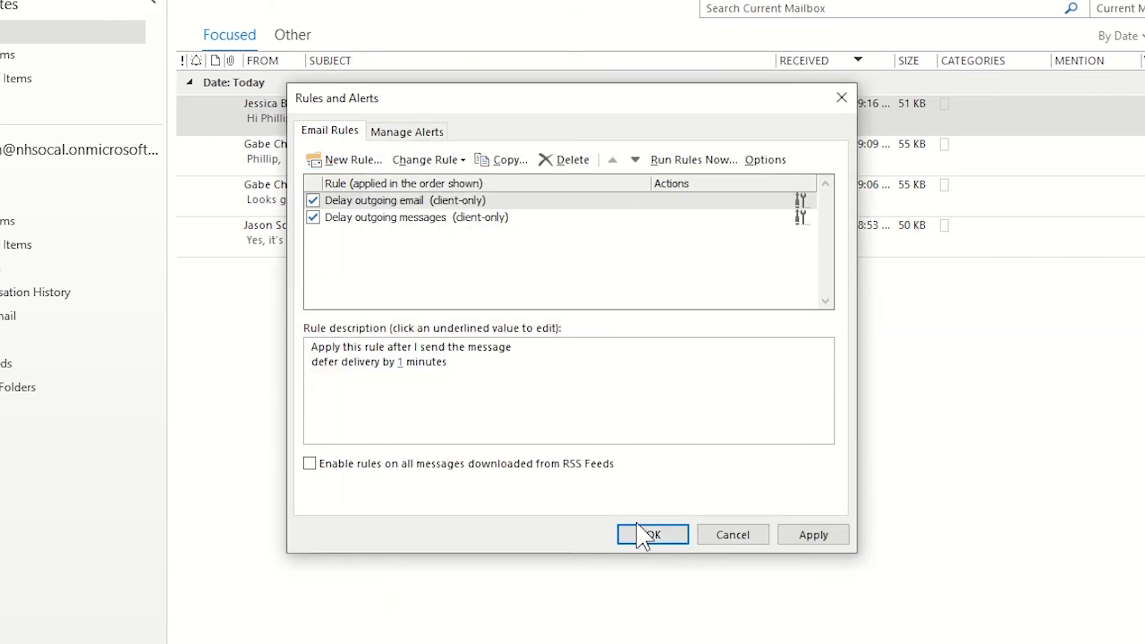
Save the rule list and close the Rules and Alerts window
{"action": "left_click", "coordinate": [651, 534]}
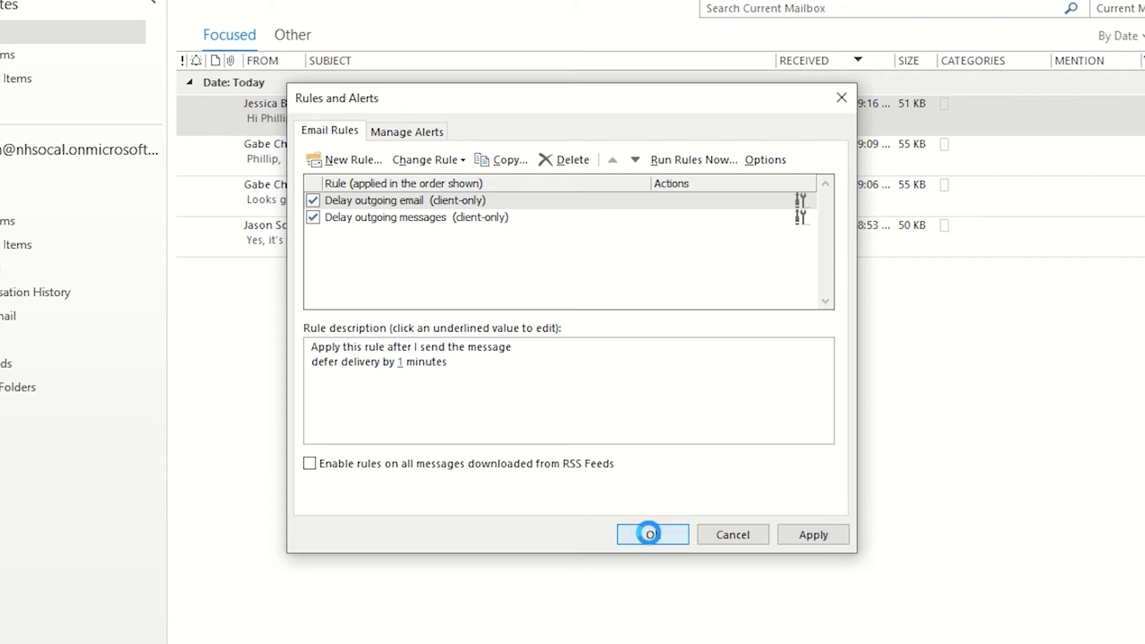
{"action": "left_click", "coordinate": [651, 535]}
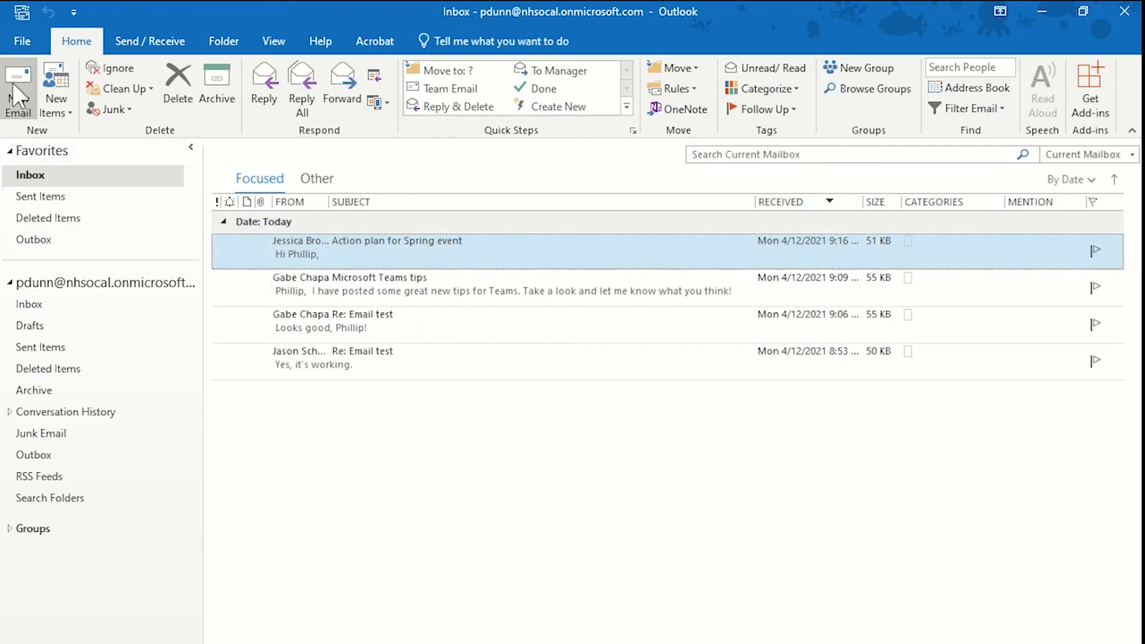
Compose a new Updated style sheet email asking to check out the new style sheet
{"action": "left_click", "coordinate": [18, 86]}
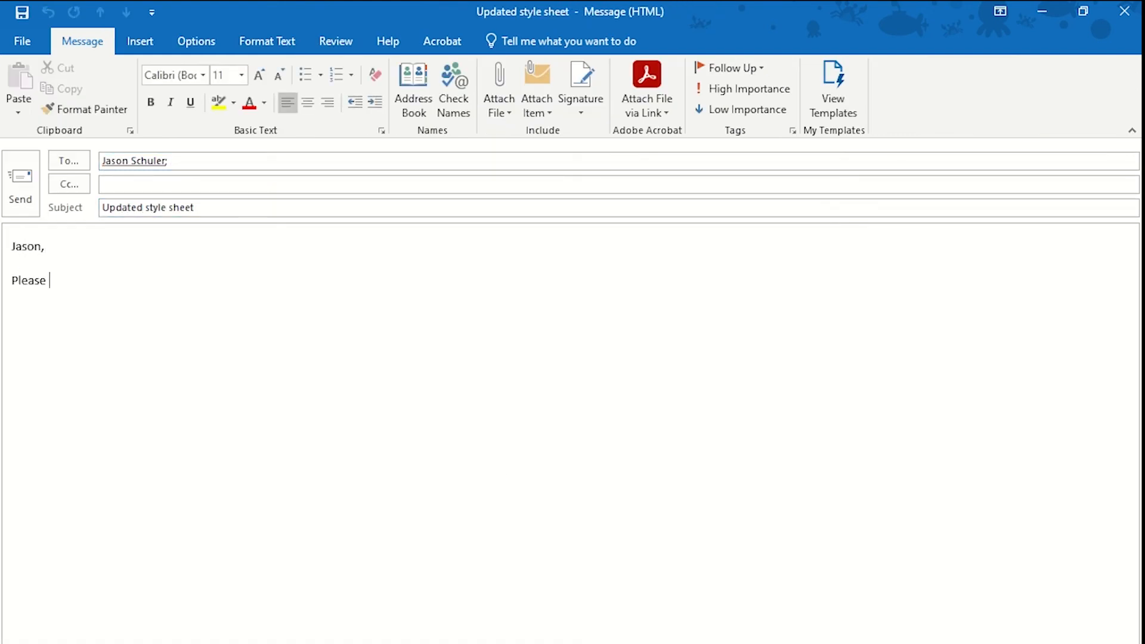
{"action": "type", "text": "check out the new style sheet and let me know if yo"}
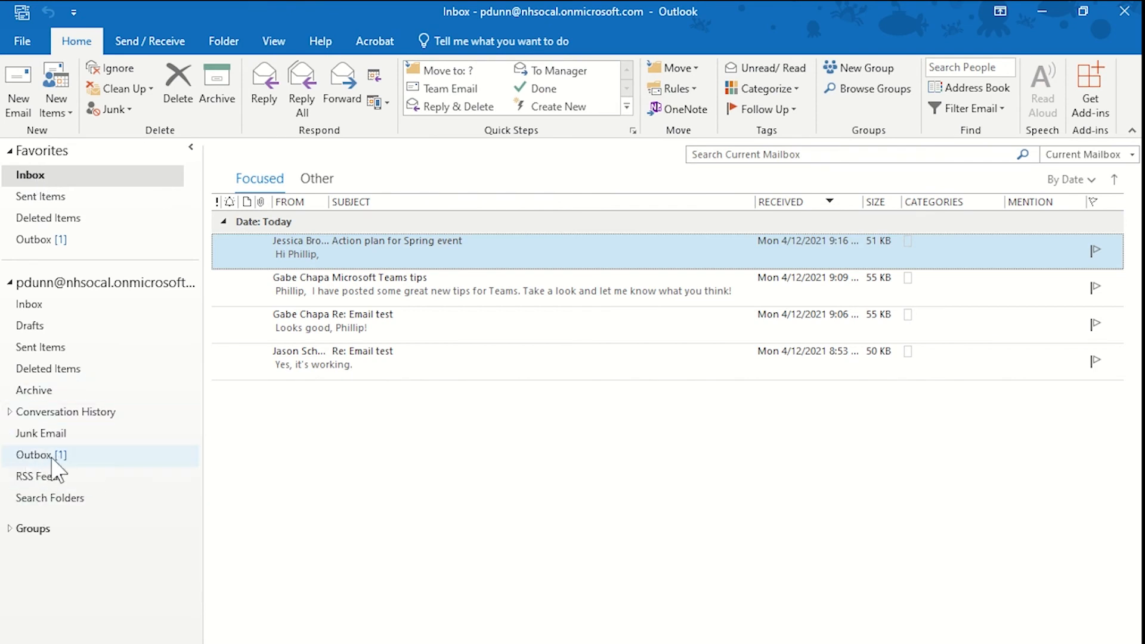
Attach the recent Updated Style Gude file to the held message in the Outbox
{"action": "left_click", "coordinate": [42, 455]}
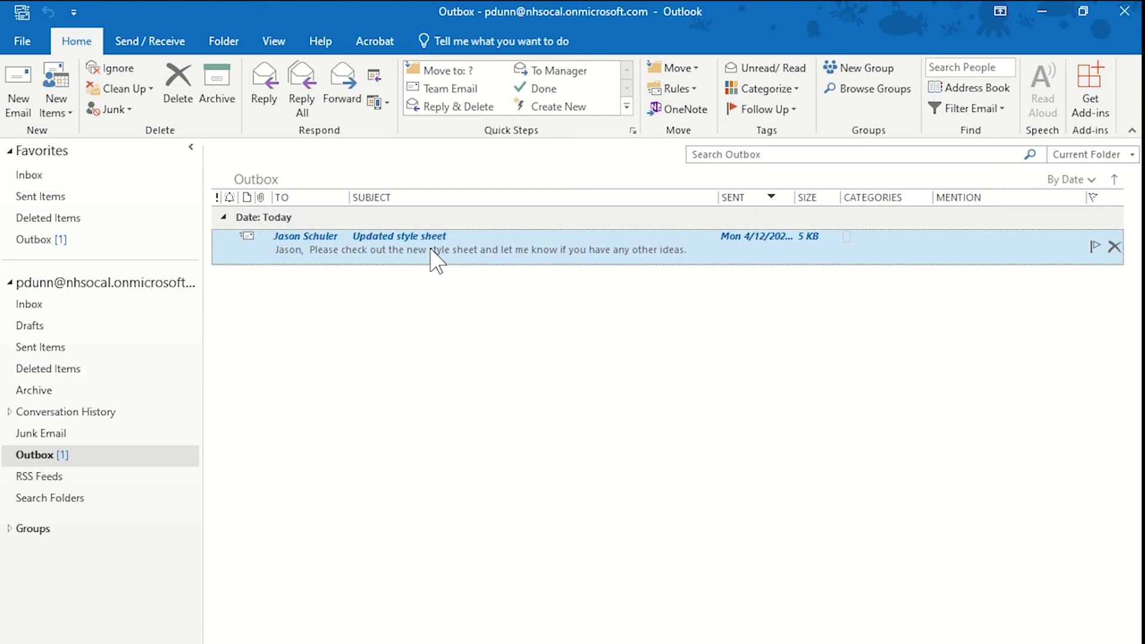
{"action": "double_click", "coordinate": [400, 242]}
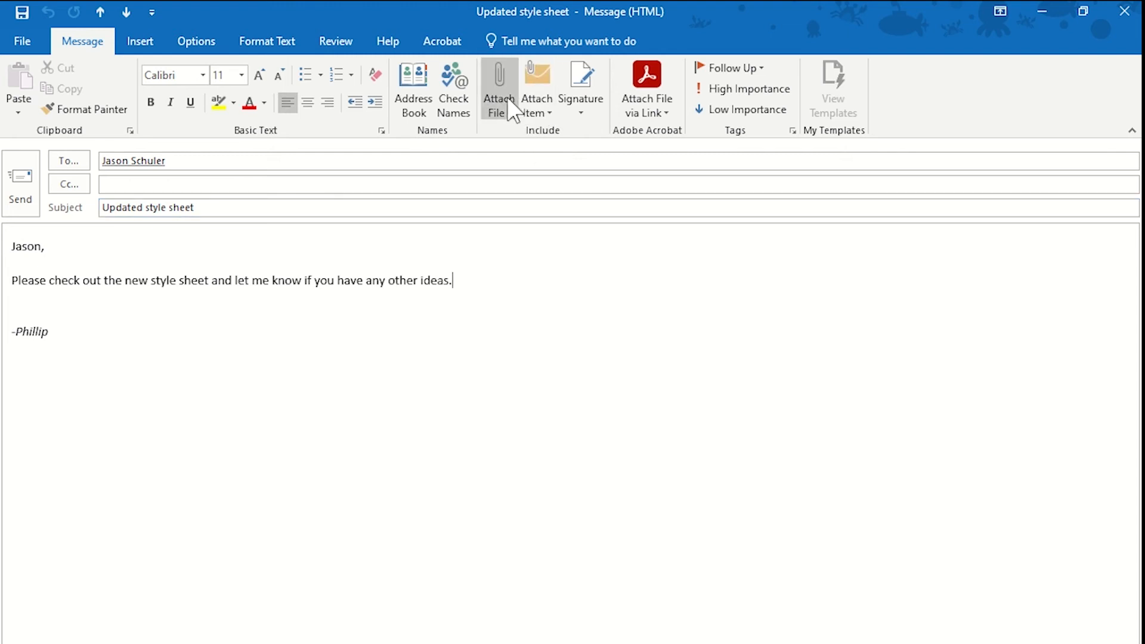
{"action": "left_click", "coordinate": [498, 87]}
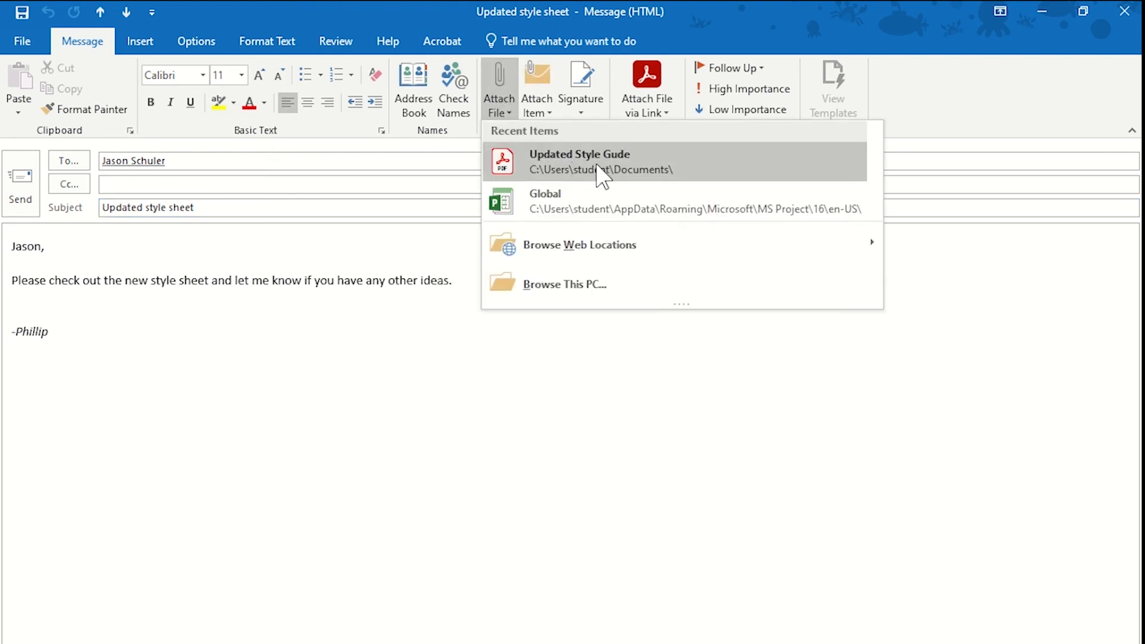
{"action": "left_click", "coordinate": [580, 161]}
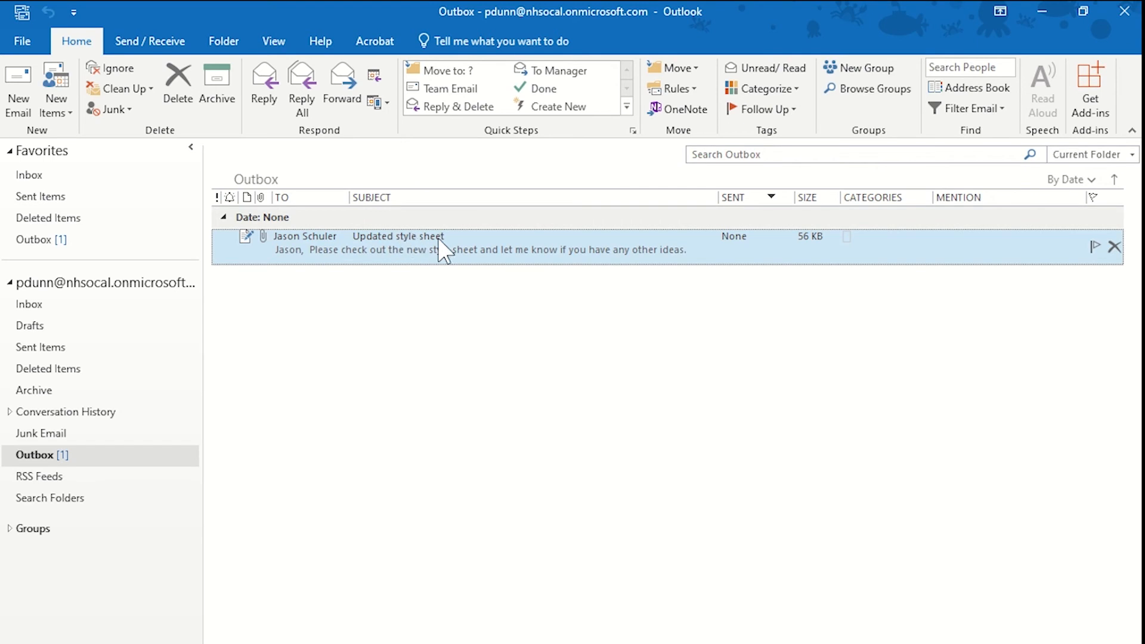
Reopen the held Outbox message and send it with its attachment
{"action": "double_click", "coordinate": [399, 242]}
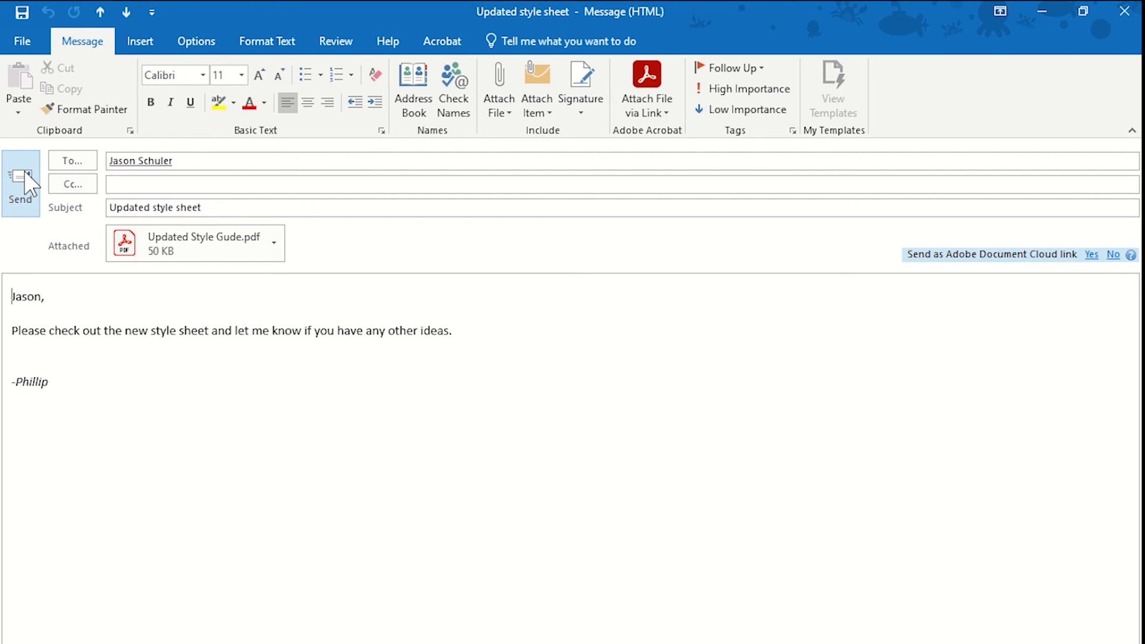
{"action": "left_click", "coordinate": [20, 181]}
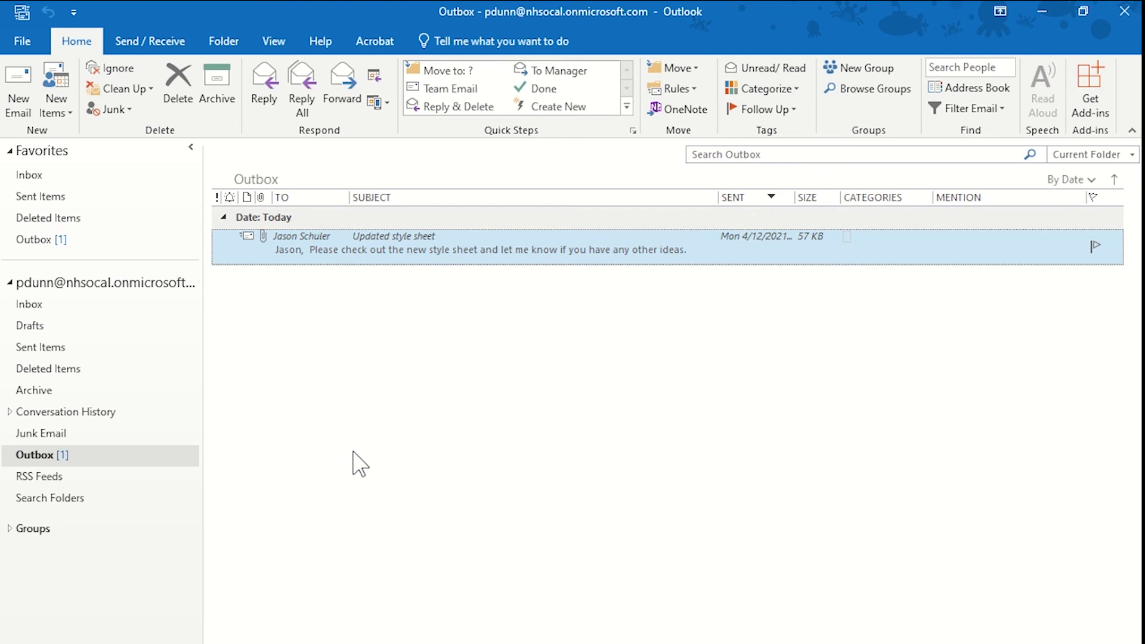
{"action": "mouse_move", "coordinate": [324, 429]}
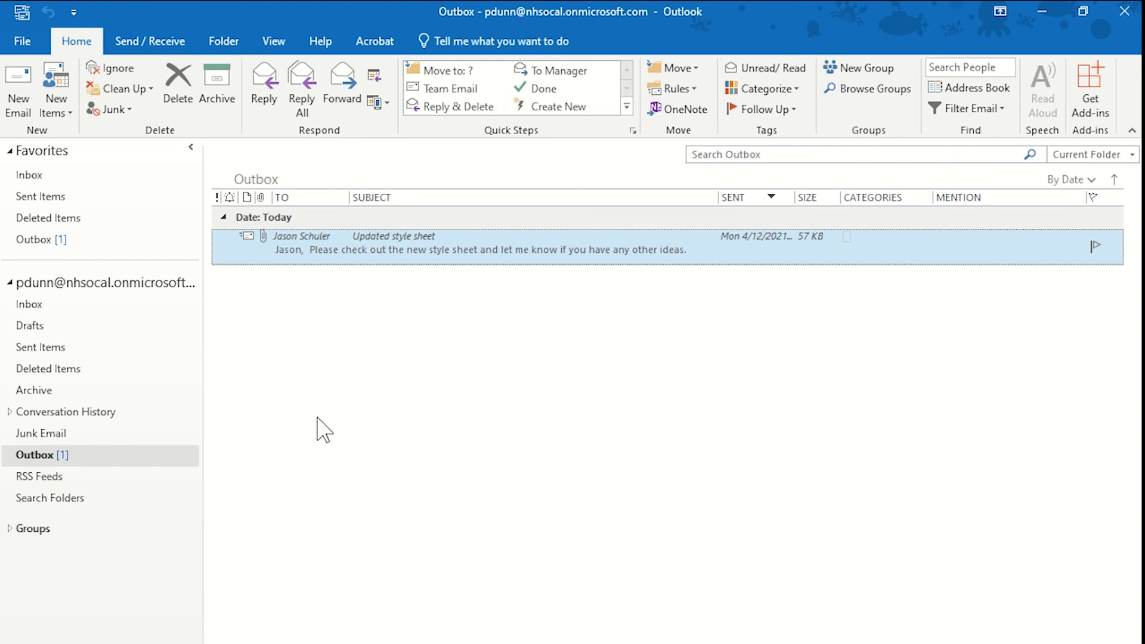
{"action": "mouse_move", "coordinate": [42, 238]}
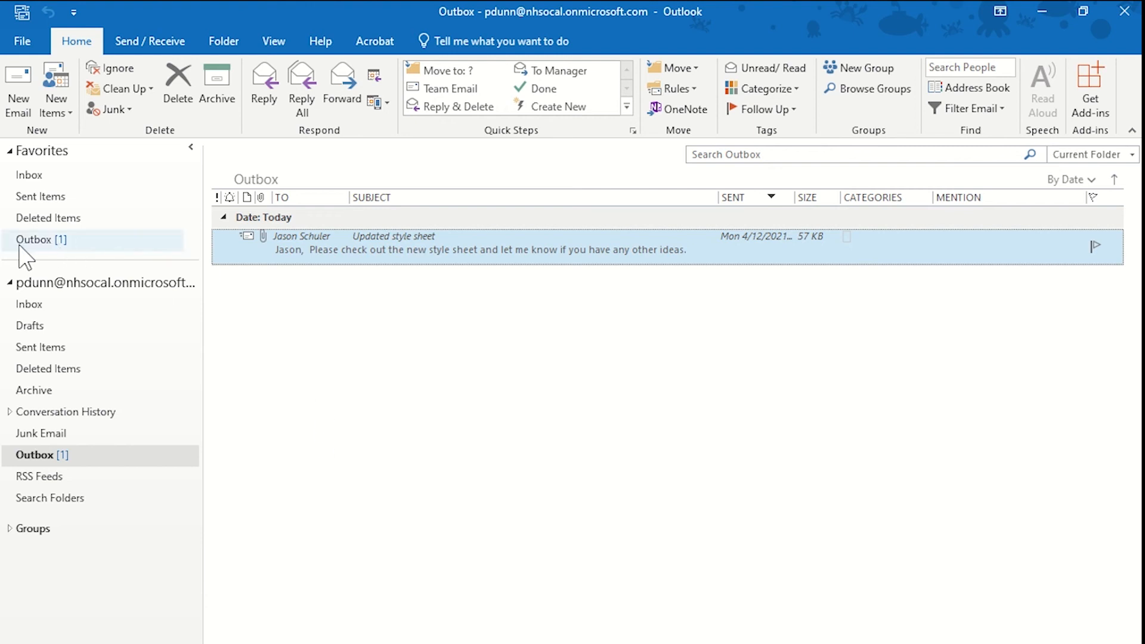
{"action": "mouse_move", "coordinate": [38, 251]}
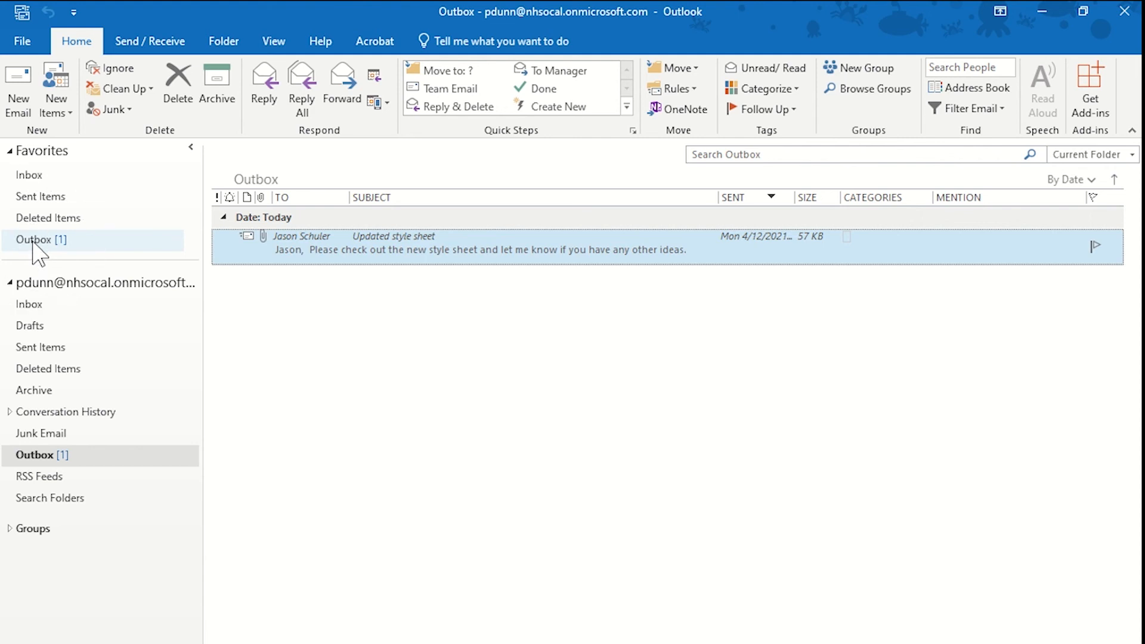
{"action": "mouse_move", "coordinate": [38, 259]}
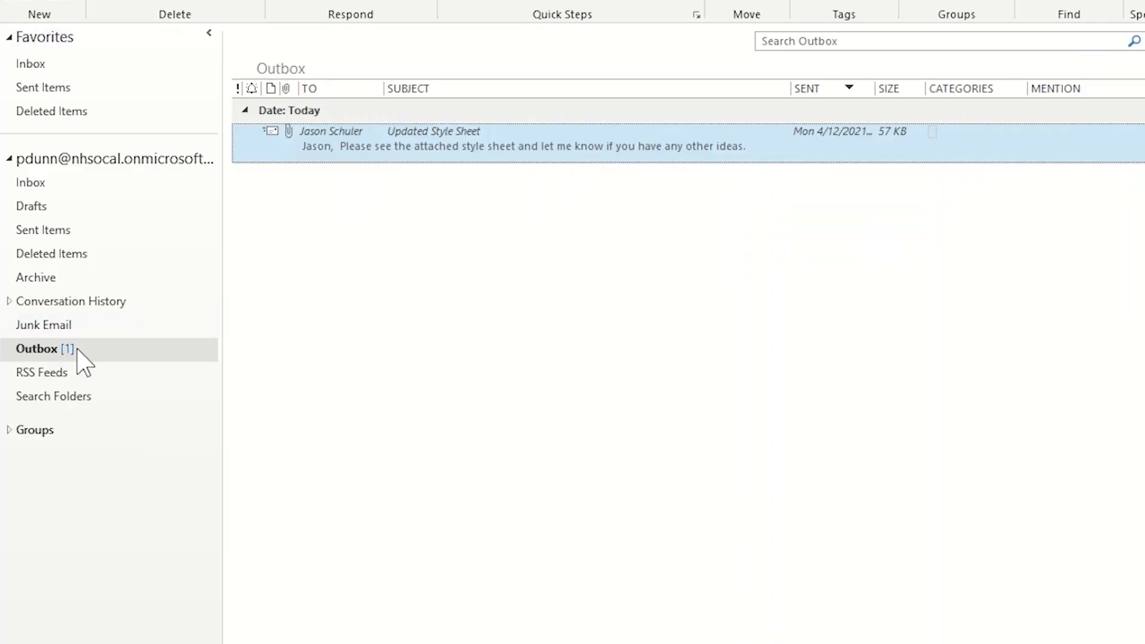
Add the Outbox folder to Favorites via Show in Favorites
{"action": "right_click", "coordinate": [37, 348]}
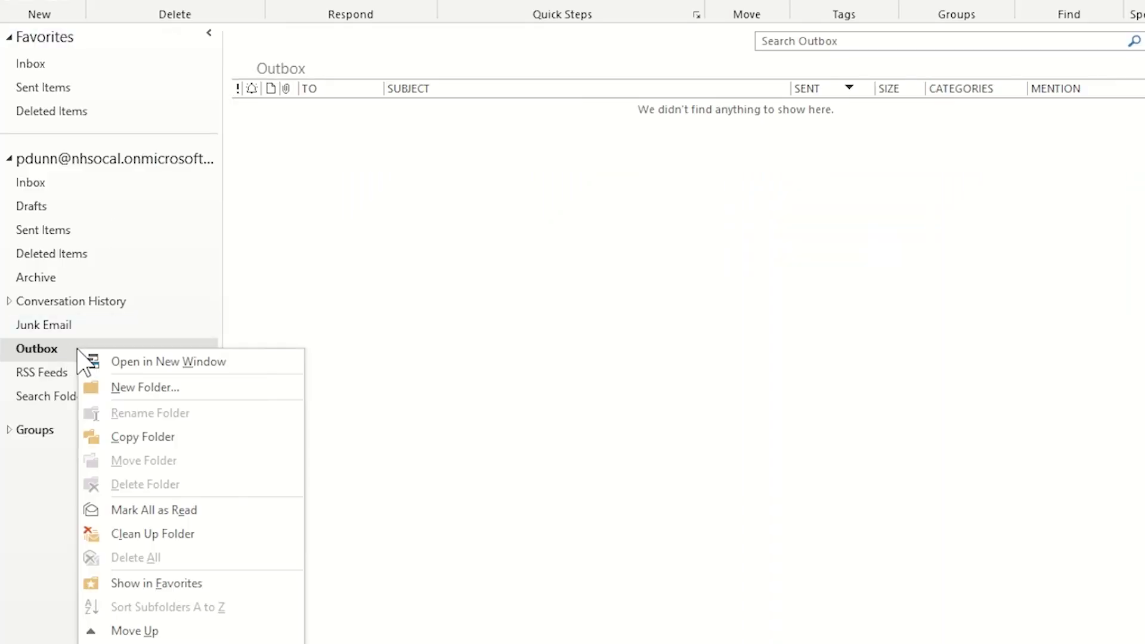
{"action": "mouse_move", "coordinate": [140, 584]}
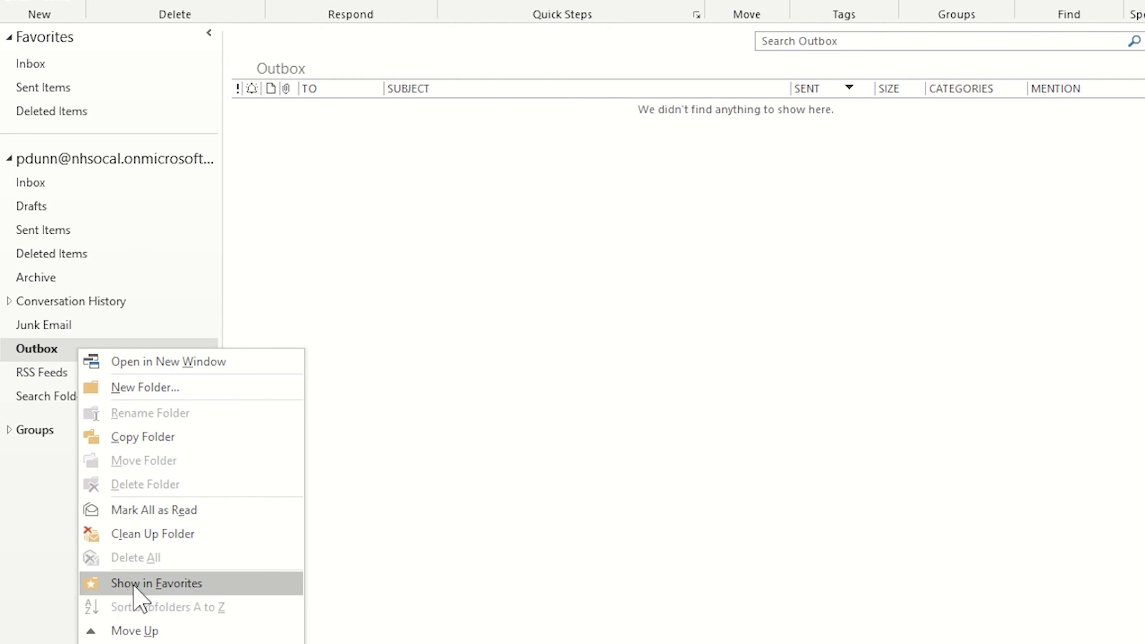
{"action": "left_click", "coordinate": [155, 583]}
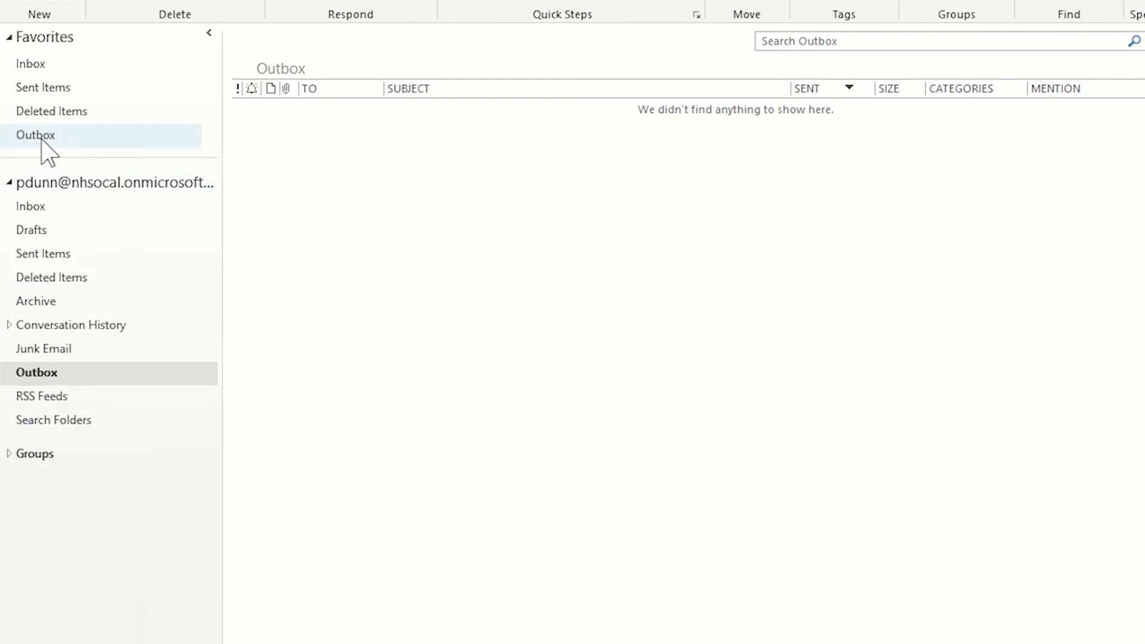